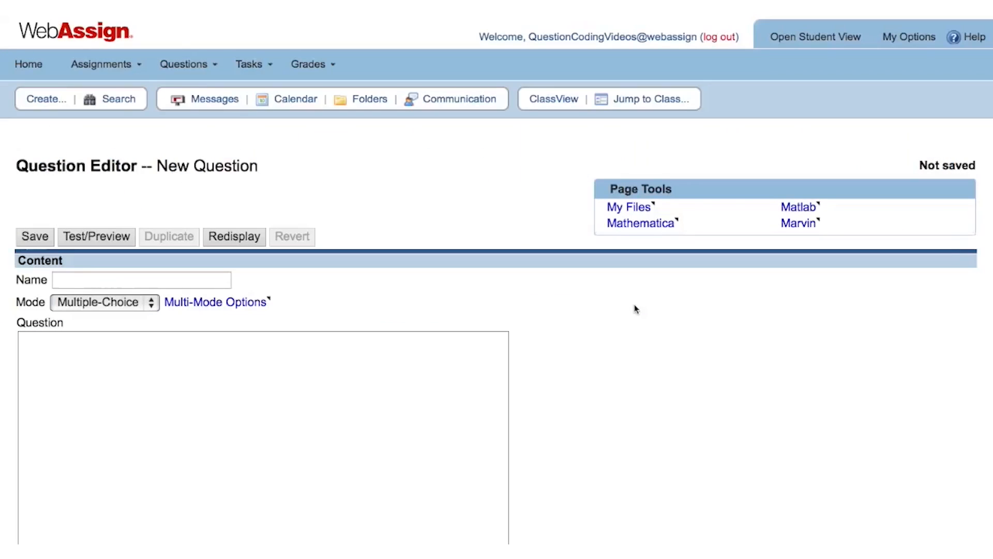
mouse_move(168, 334)
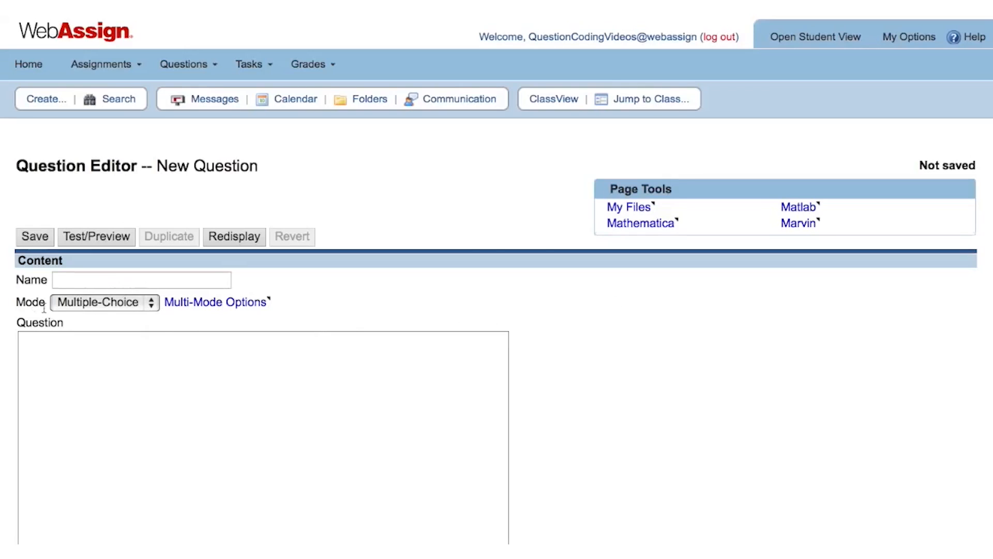
- Change the question mode from Multiple-Choice to Numerical
left_click(101, 302)
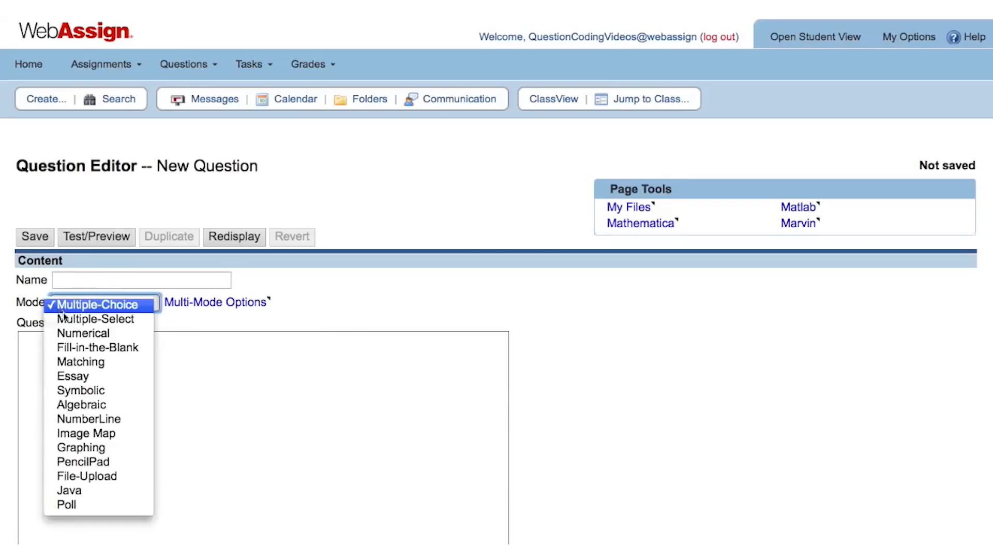
left_click(83, 334)
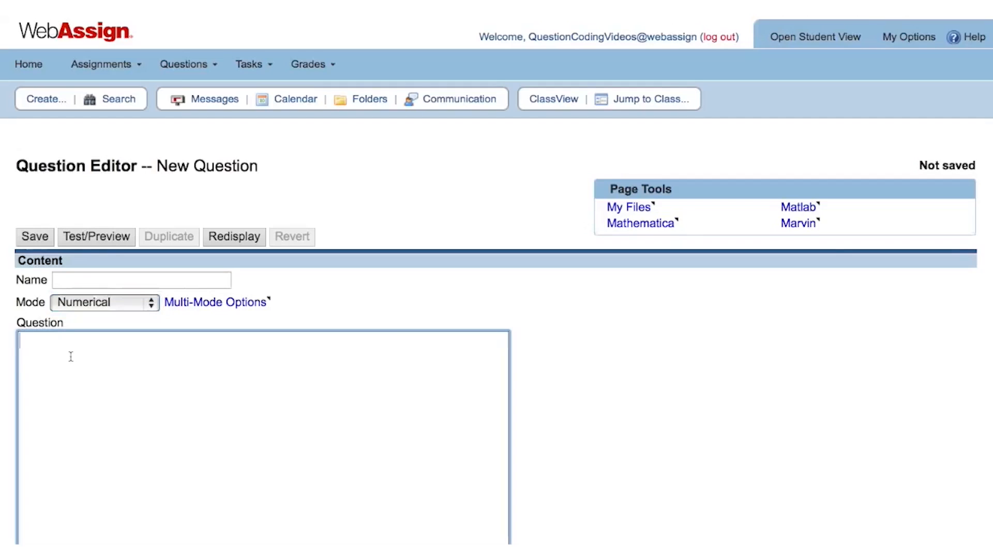
mouse_move(809, 350)
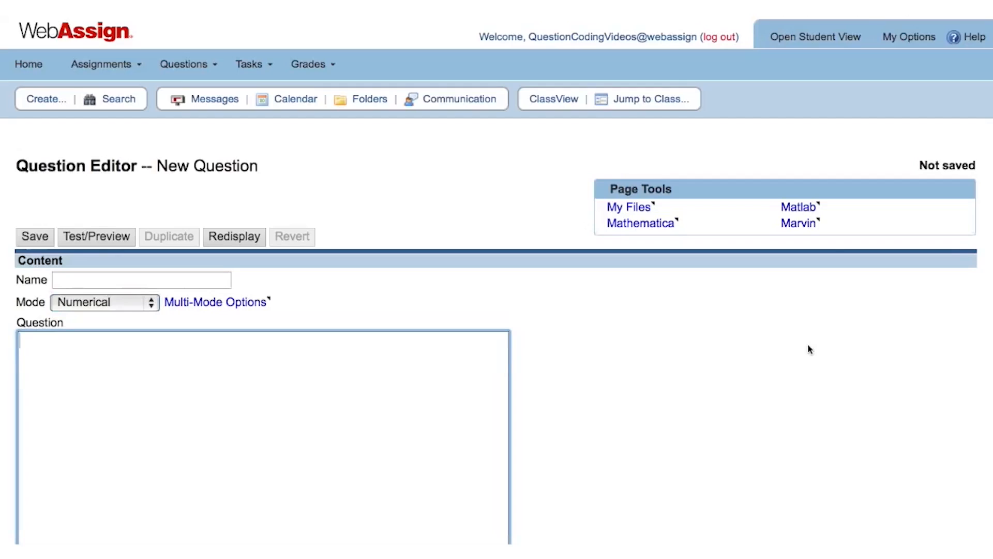
- Enter the prompt 'Complete the calculation.' in the Question box
type("Complete the c")
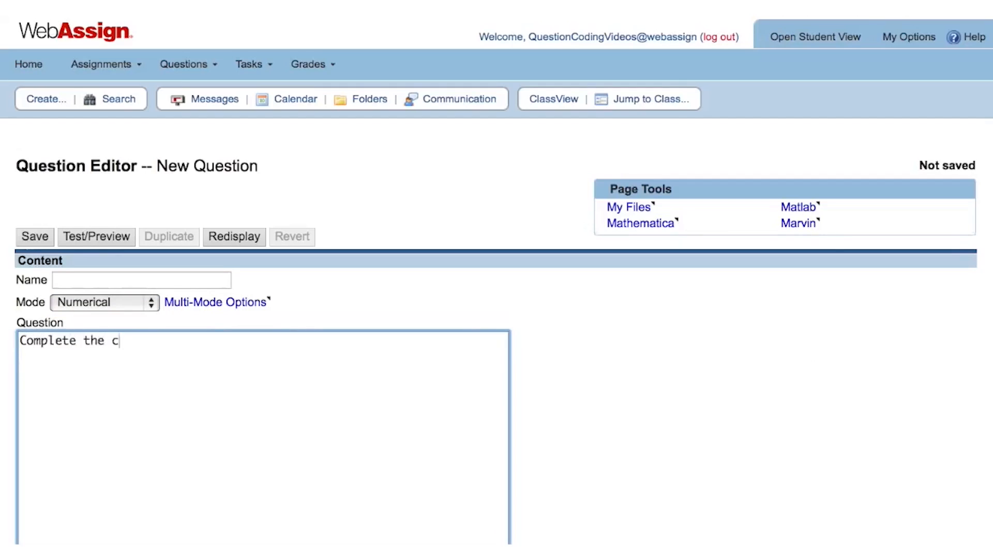
type("alcula")
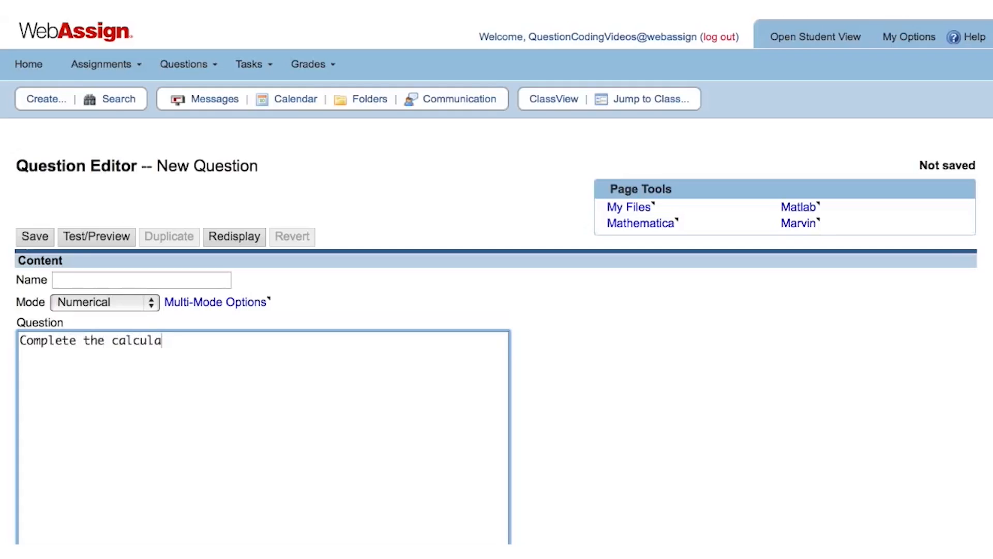
type("tion")
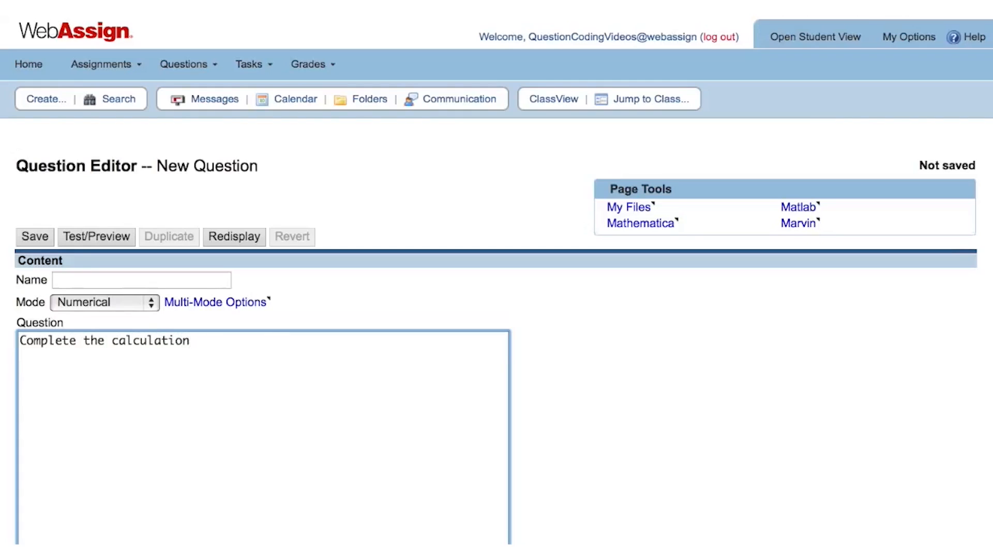
type(".")
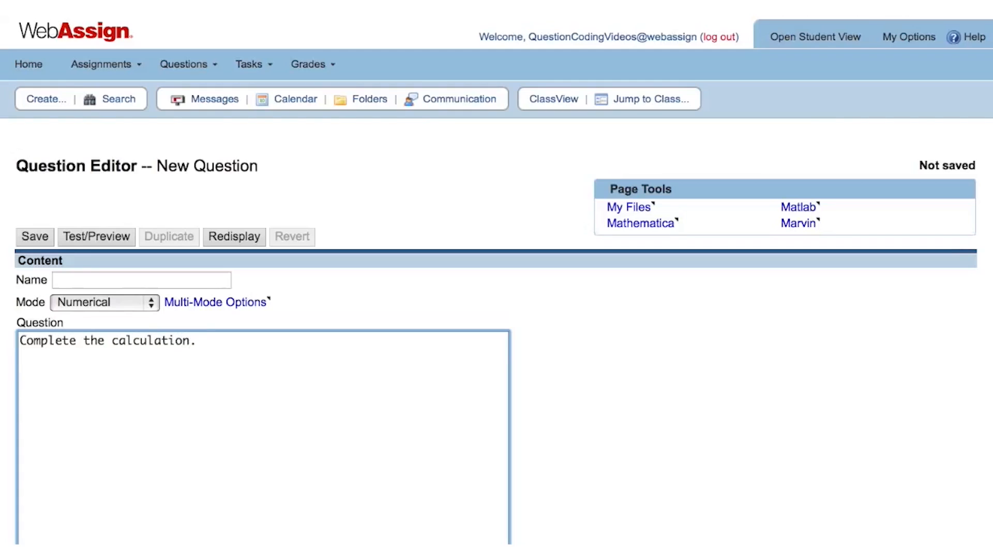
- Add the expression '(5)(3) + (7)(2) =' followed by the answer blank placeholder '<_>'
type("(")
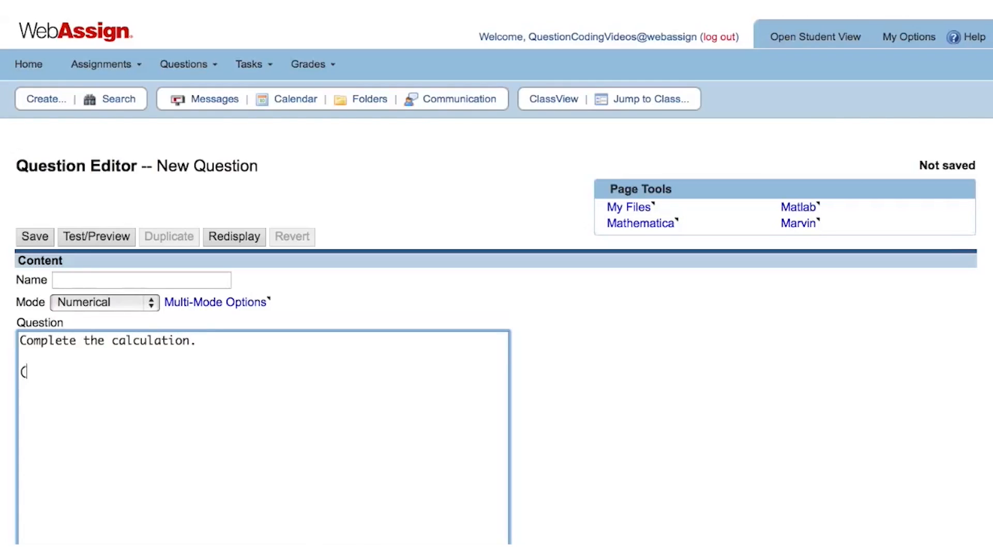
type("5")
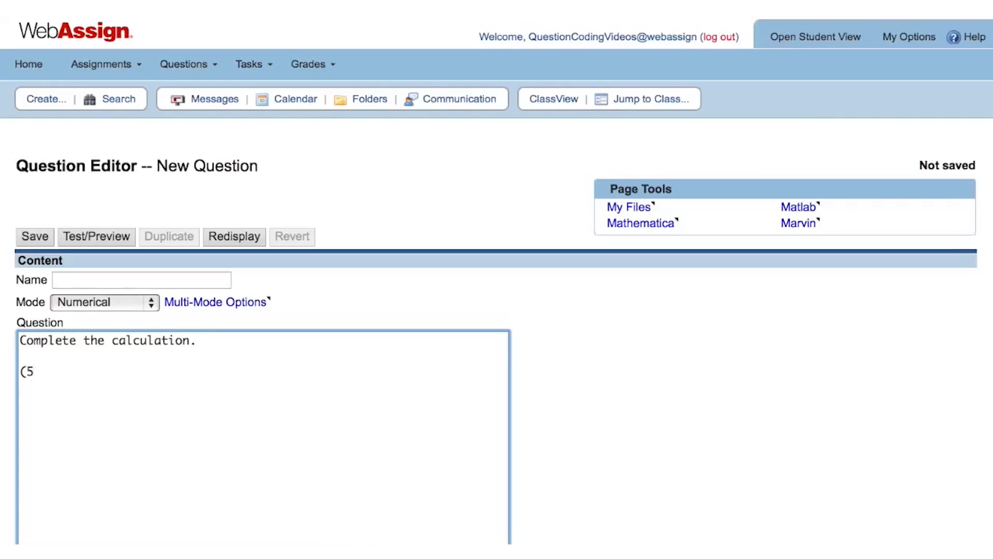
type(")(3")
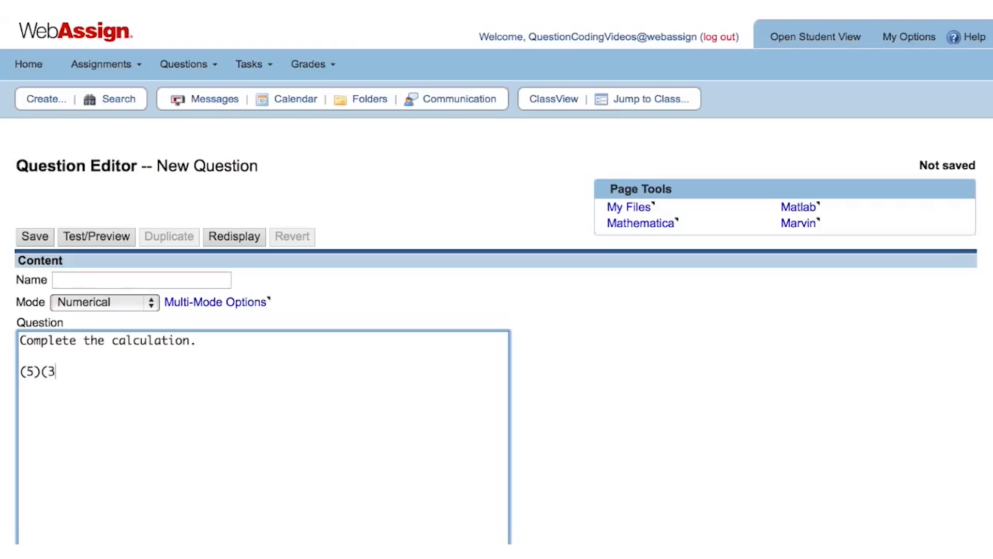
type(") +")
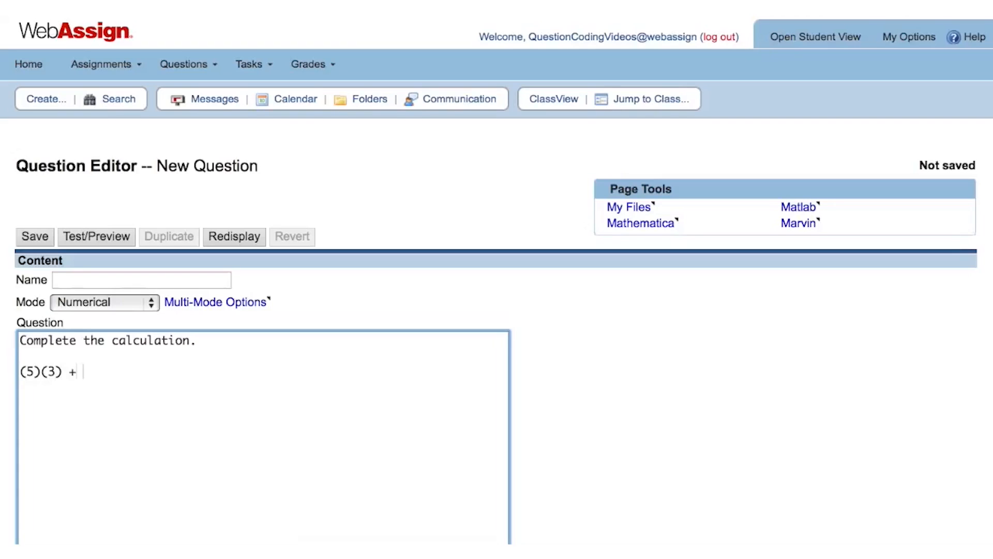
type("(7)")
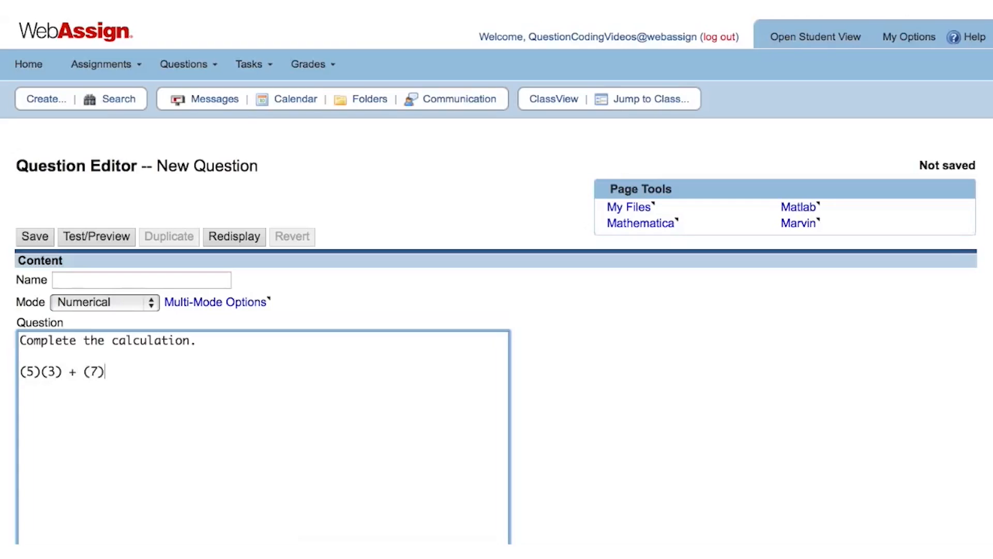
type("(2)")
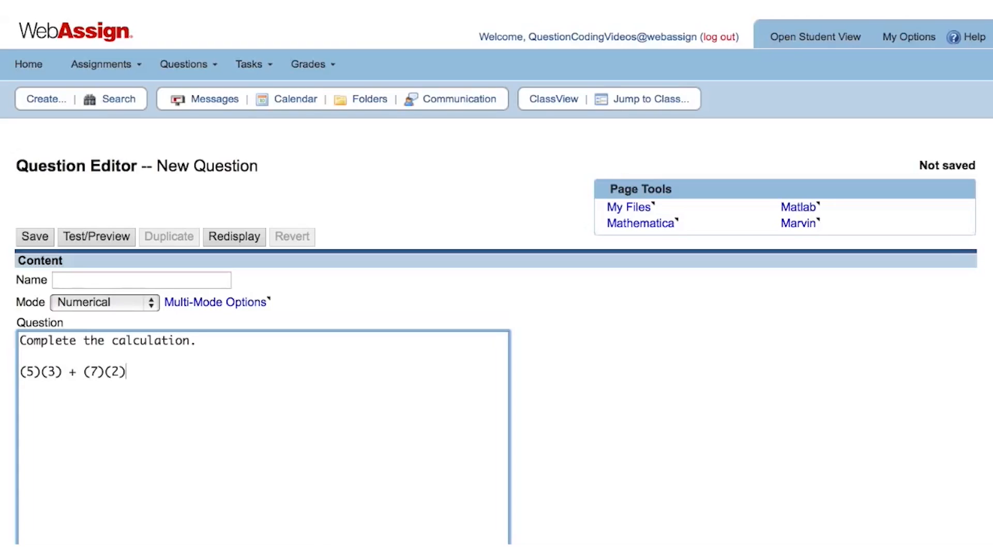
mouse_move(801, 350)
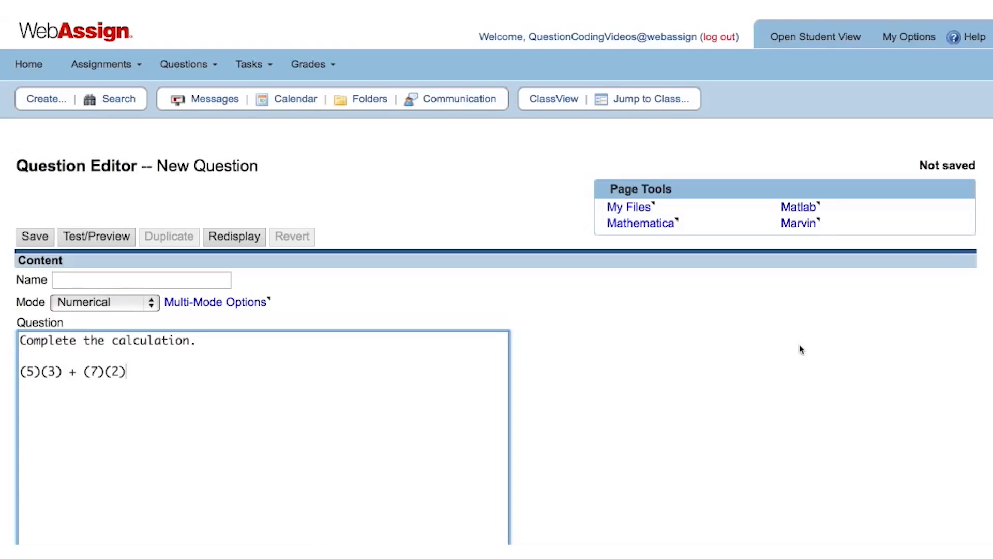
type("\" \"")
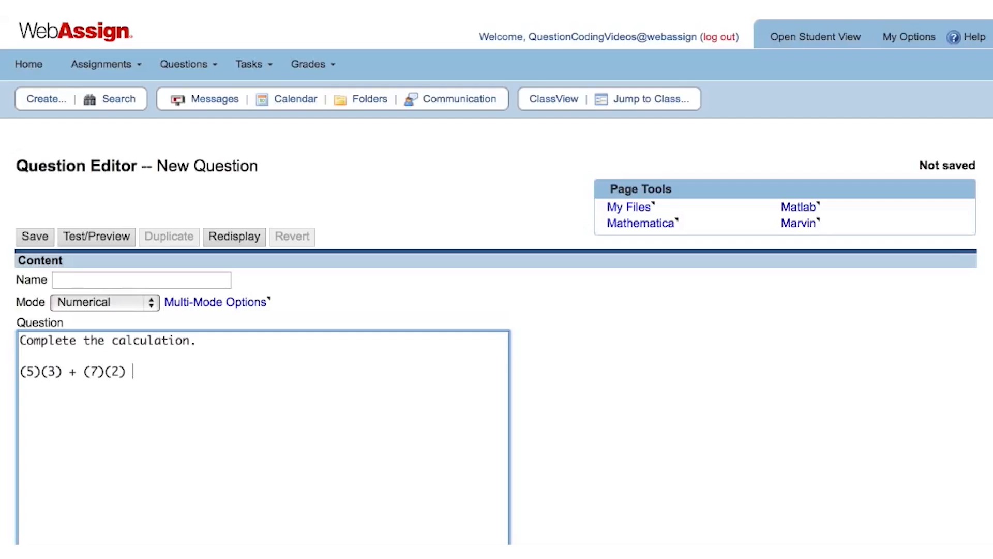
type("=")
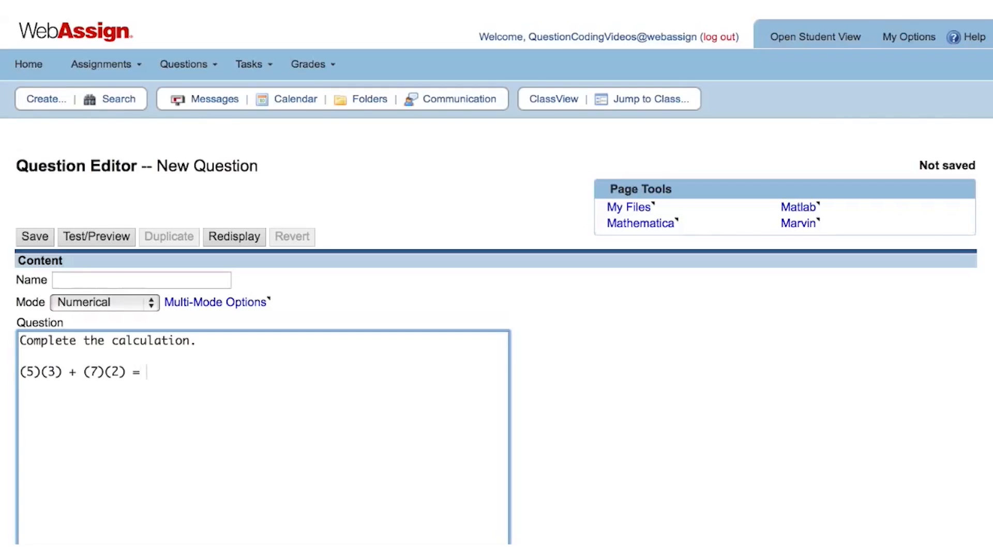
type("<_")
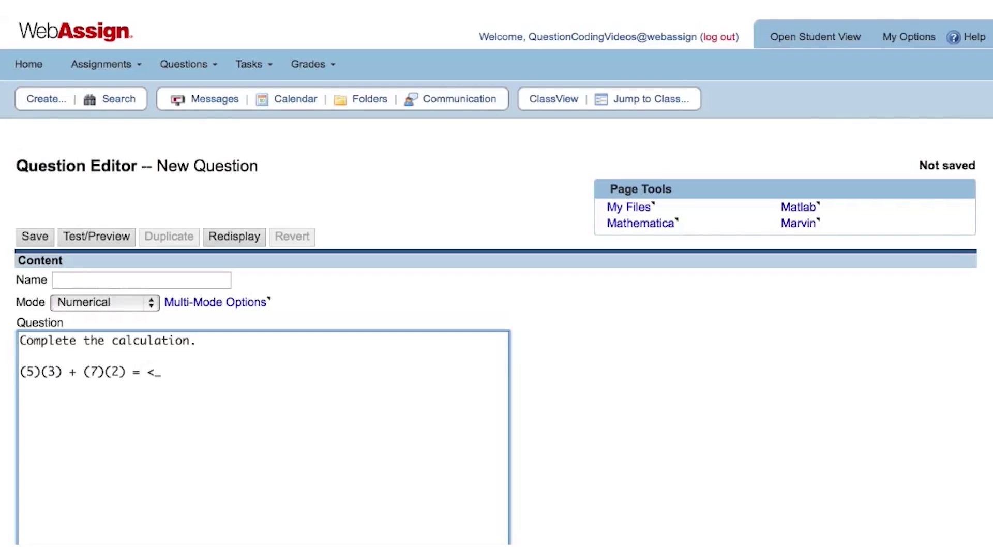
type(">")
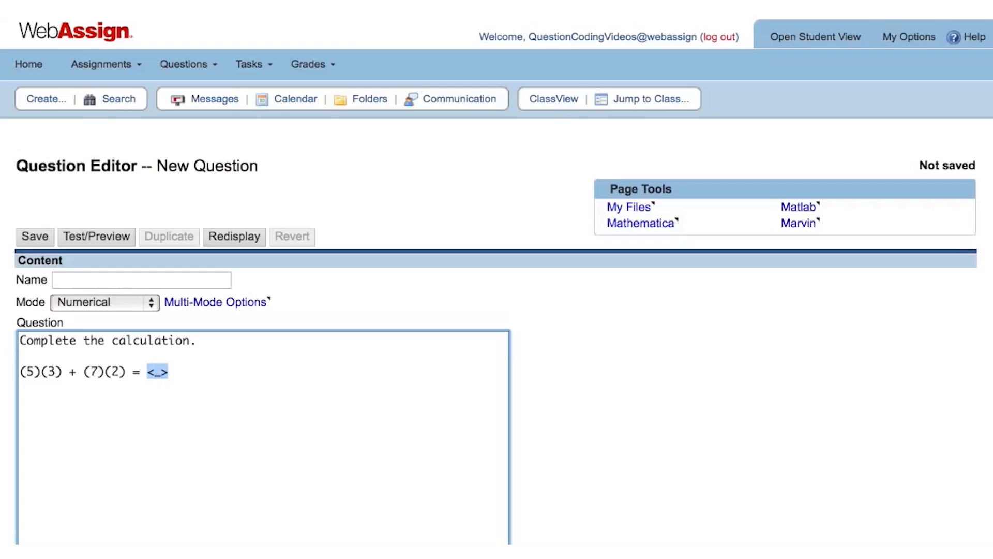
left_click(168, 372)
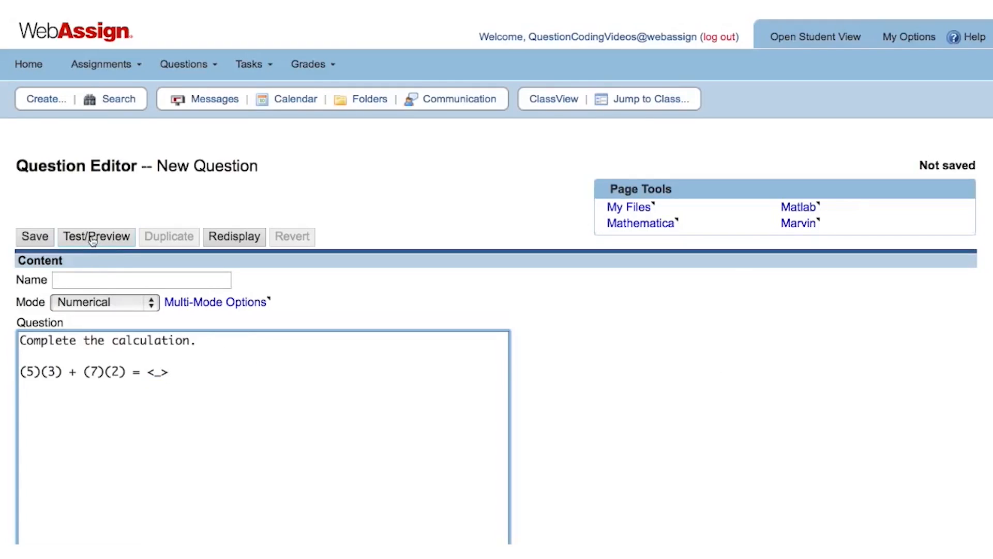
- Preview the question to see the prompt and expression rendered on one line
left_click(97, 236)
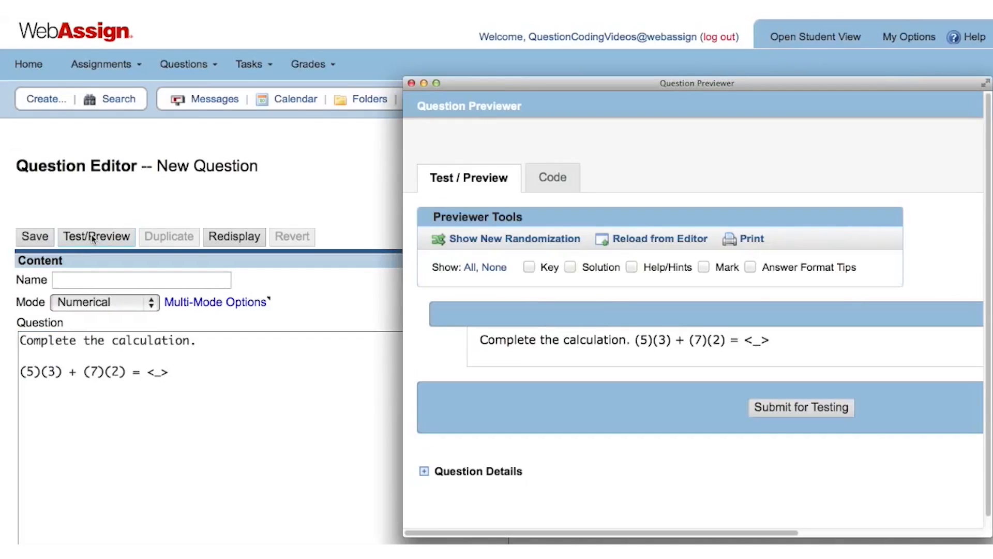
mouse_move(190, 318)
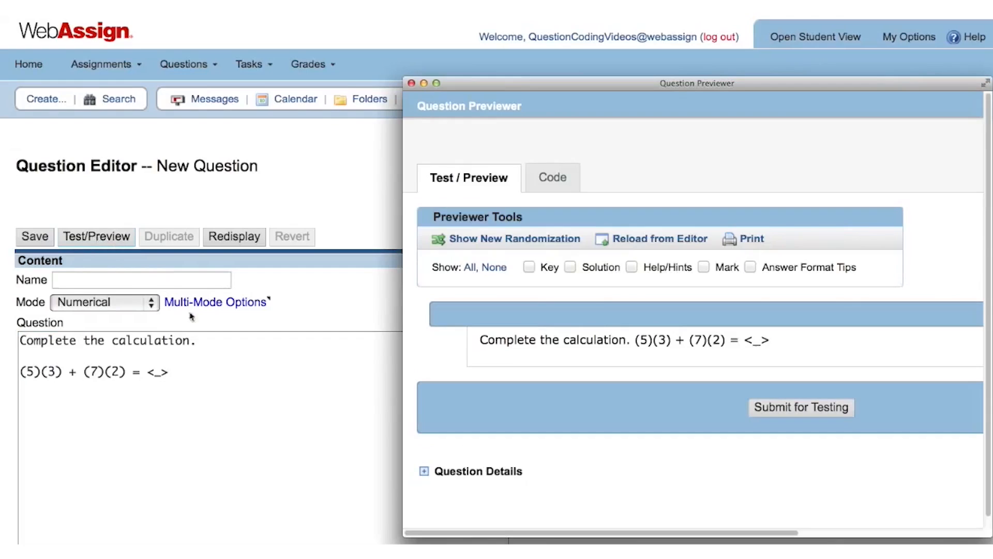
mouse_move(310, 377)
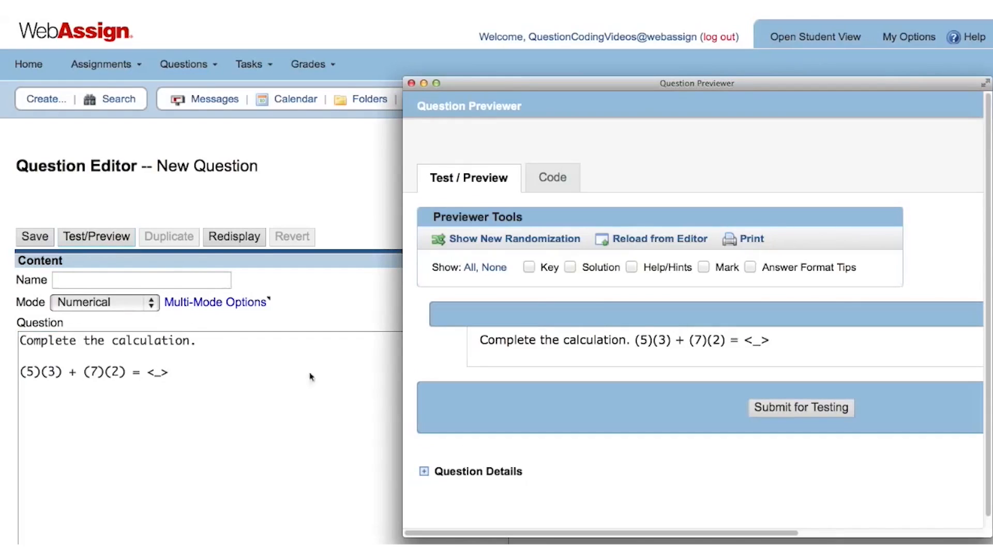
mouse_move(600, 356)
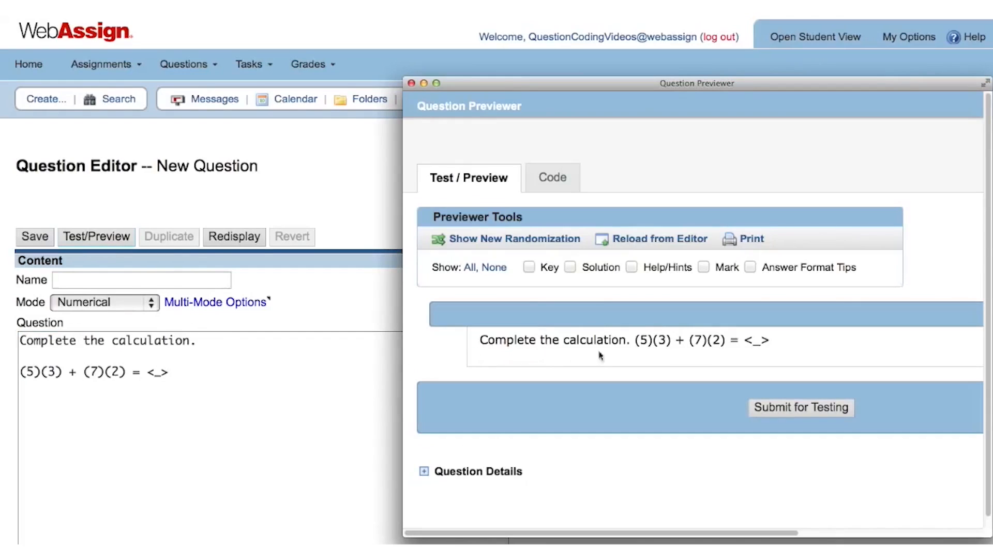
mouse_move(706, 356)
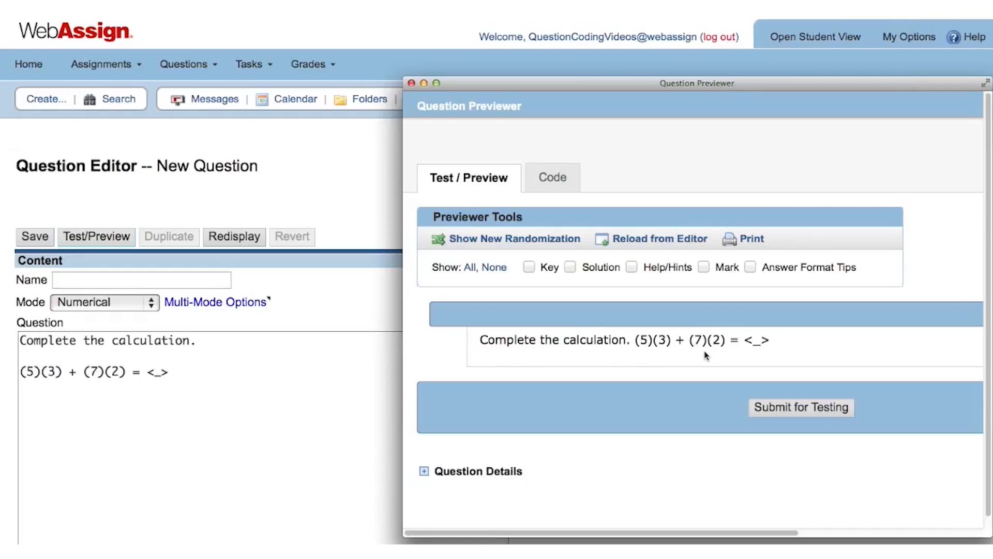
mouse_move(305, 347)
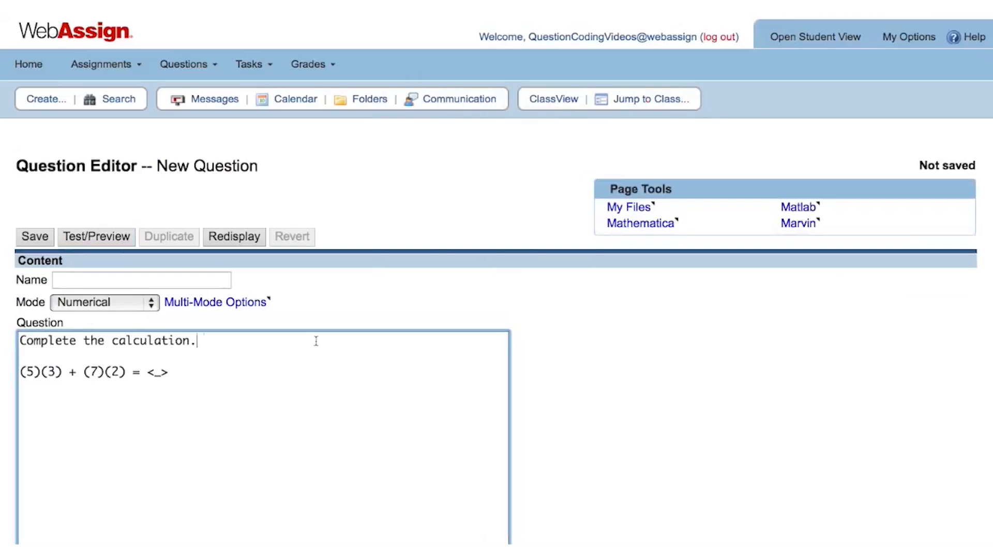
- Insert two <br /> line breaks after 'Complete the calculation.'
type("<br")
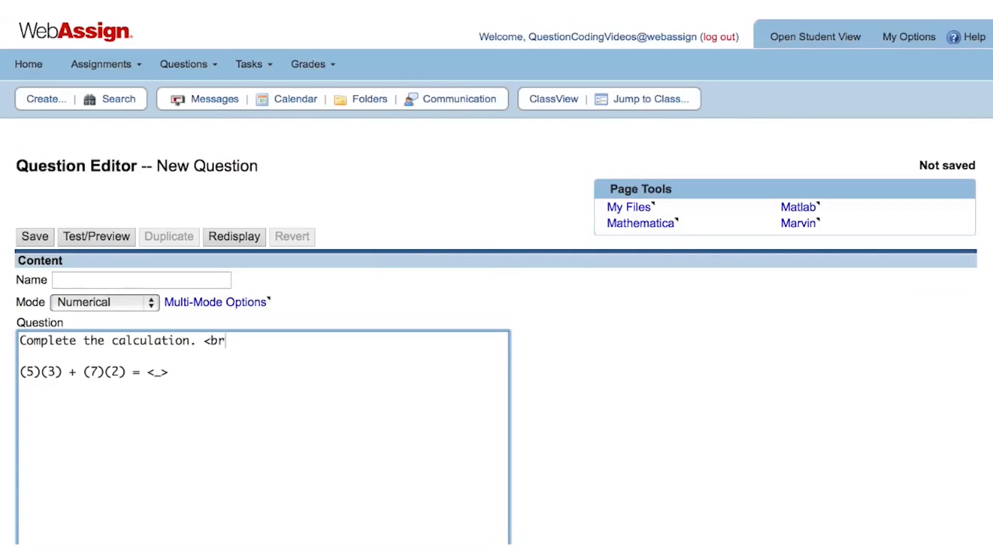
type("/>")
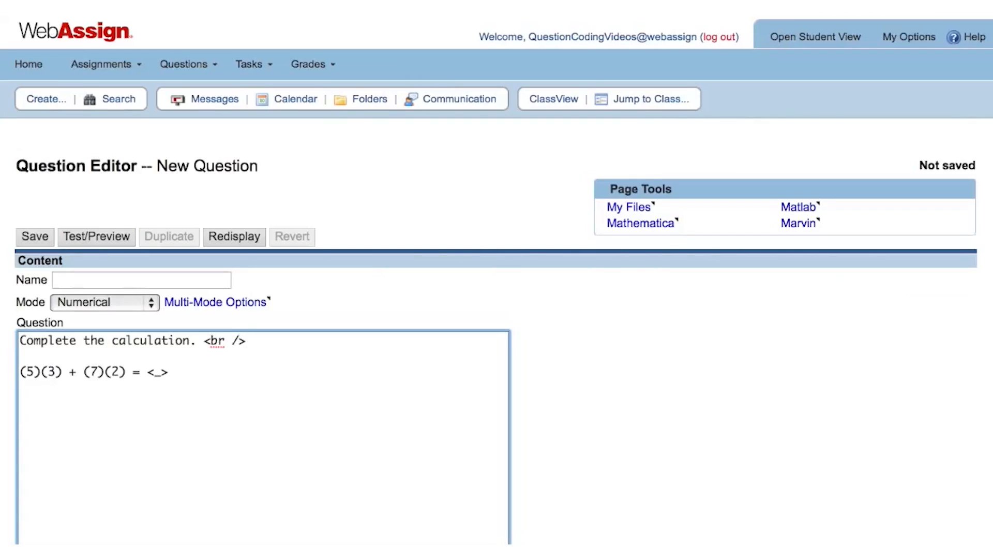
type("<br")
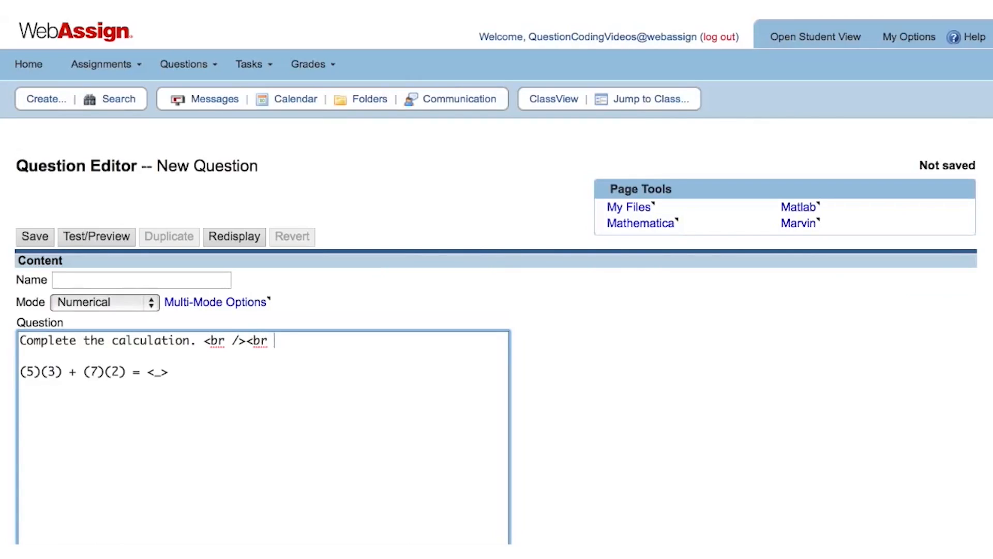
type("/>")
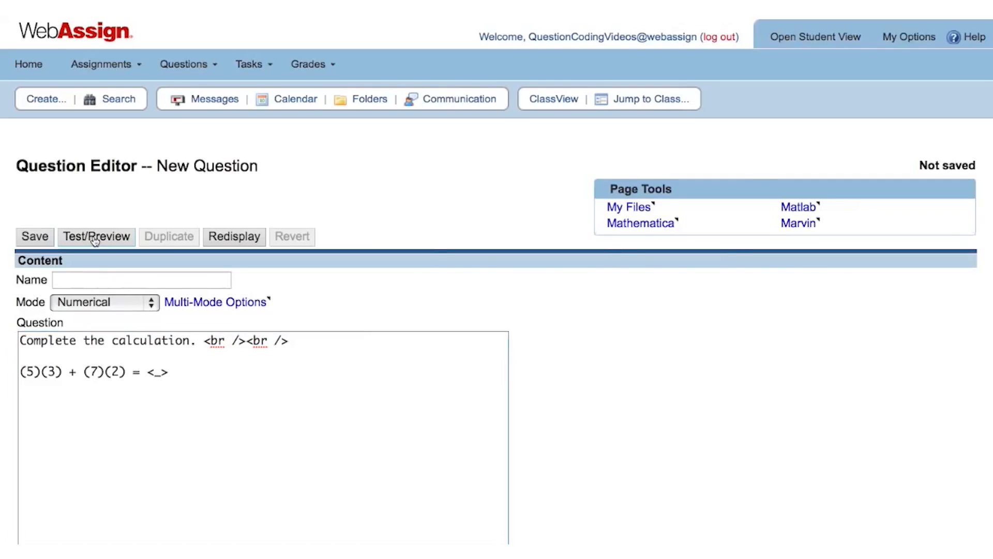
- Preview the two-line layout, then close the previewer to resume editing
left_click(96, 236)
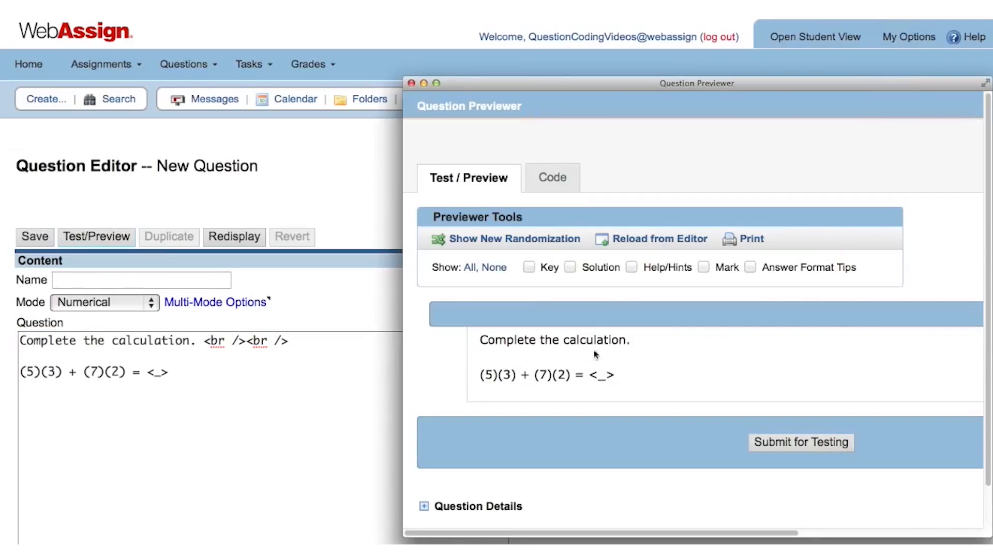
mouse_move(650, 379)
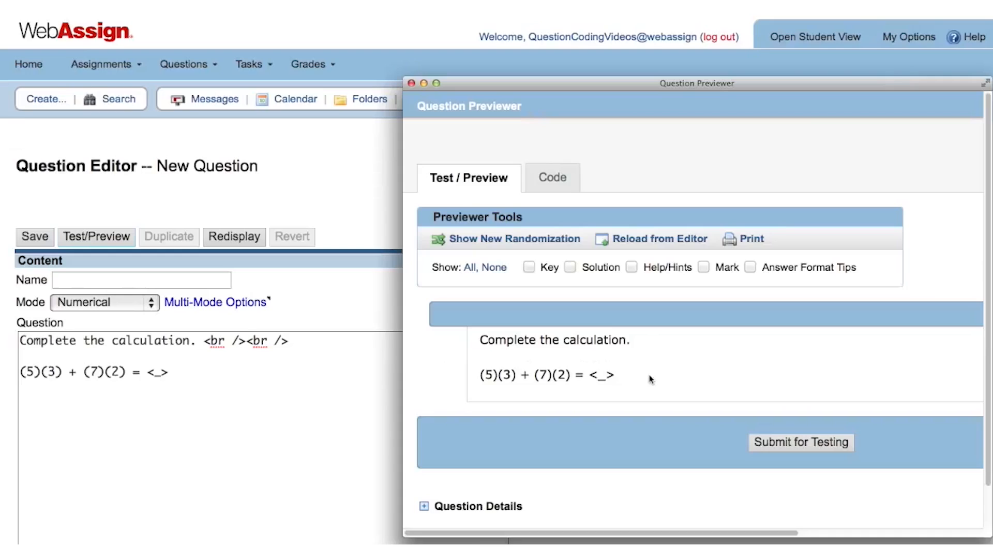
mouse_move(627, 386)
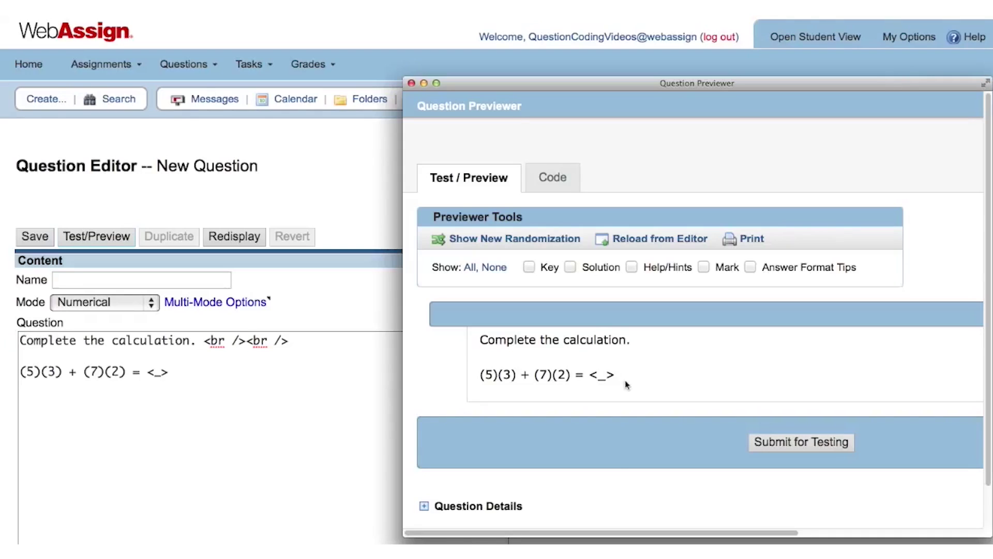
mouse_move(606, 389)
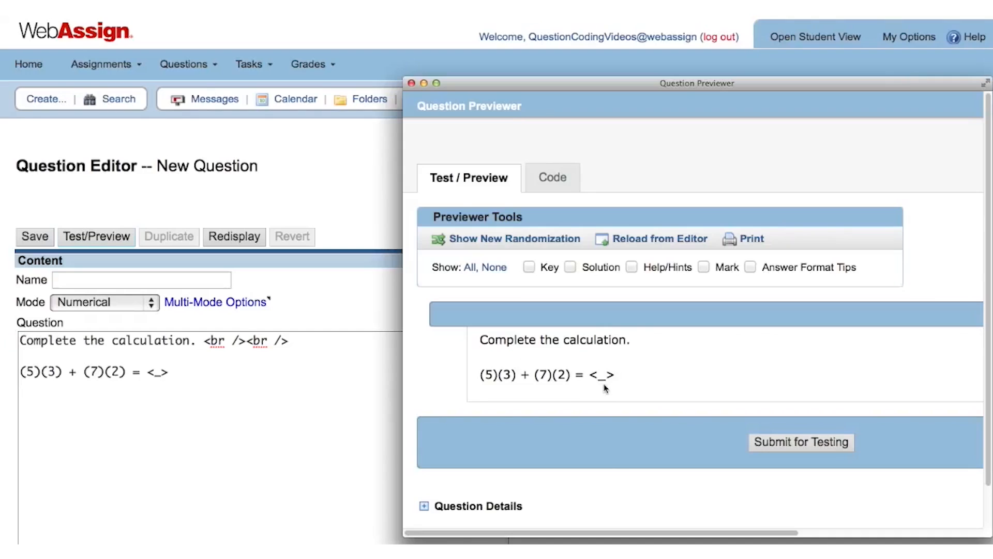
mouse_move(551, 390)
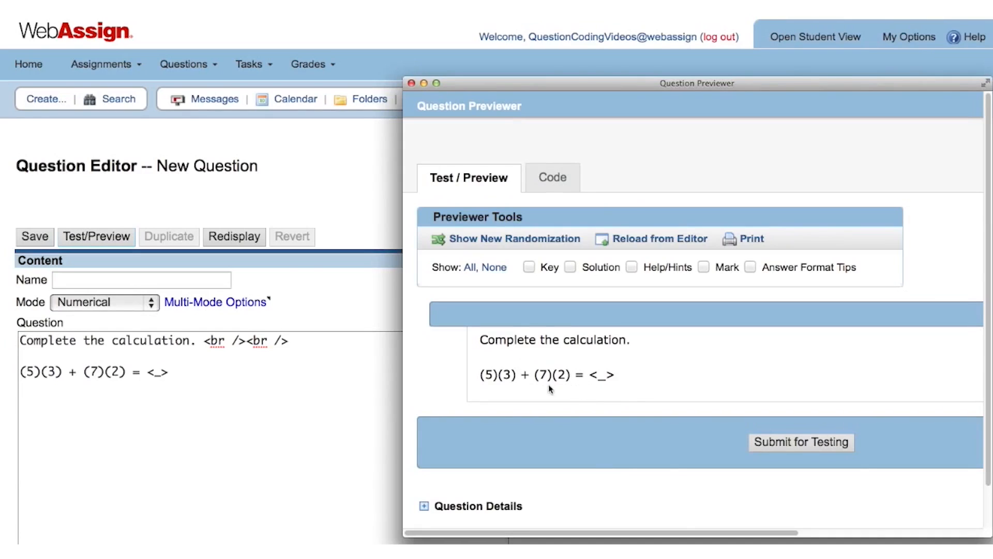
left_click(416, 83)
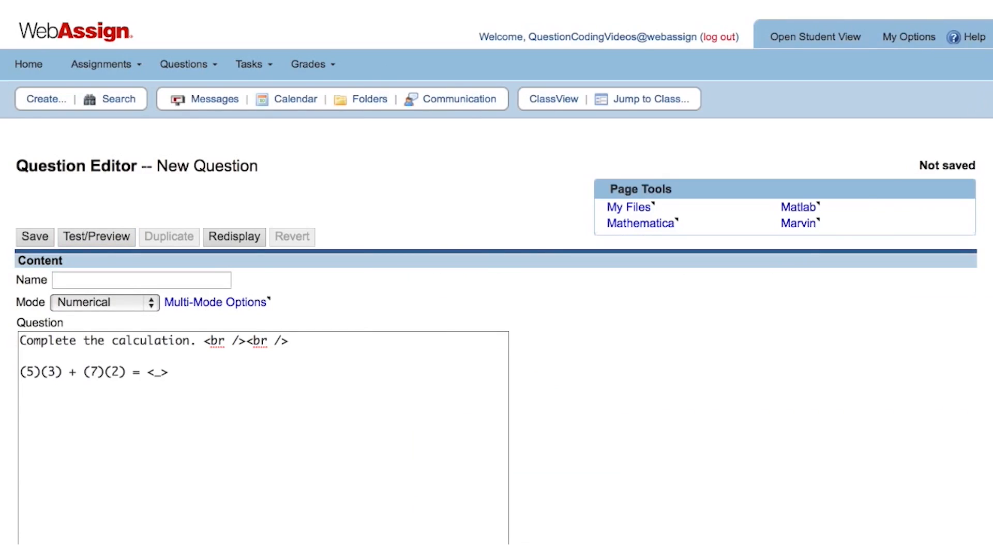
- Enter 29 as the answer key and preview the question with it
scroll("down", 3)
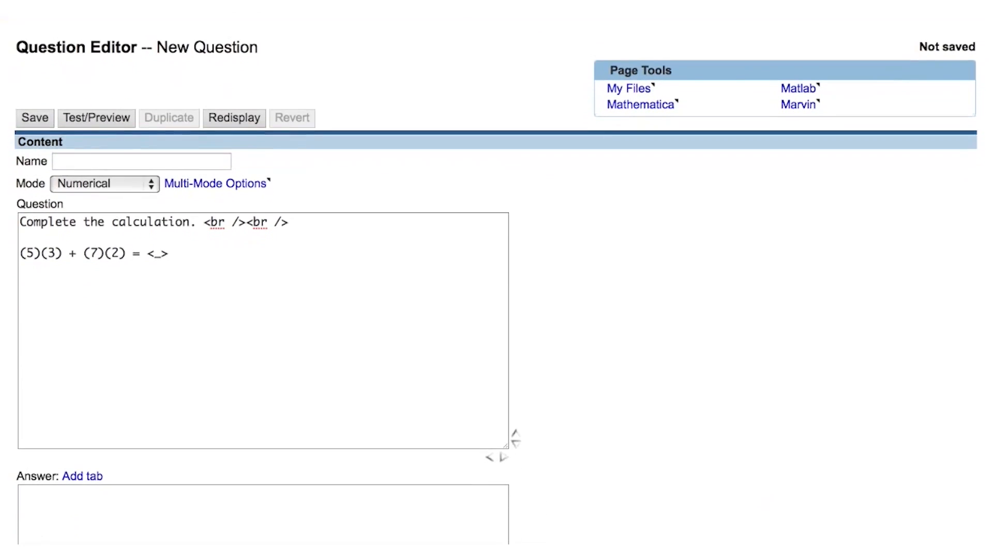
scroll("down", 3)
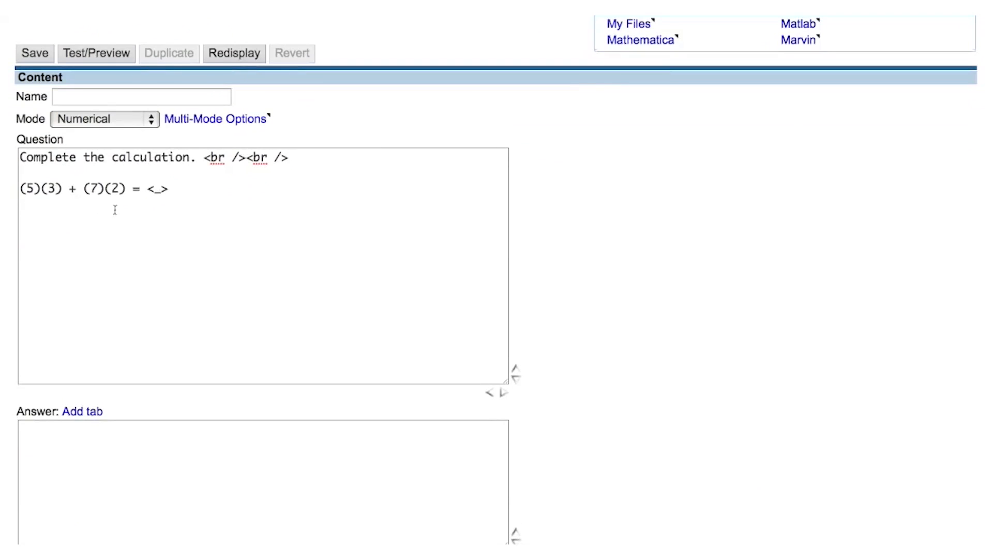
left_click(98, 448)
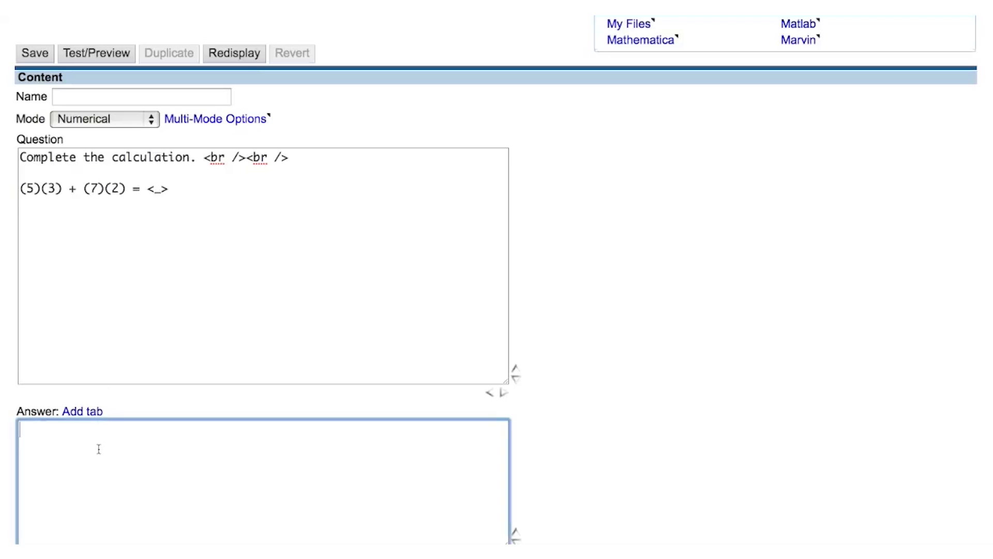
type("29")
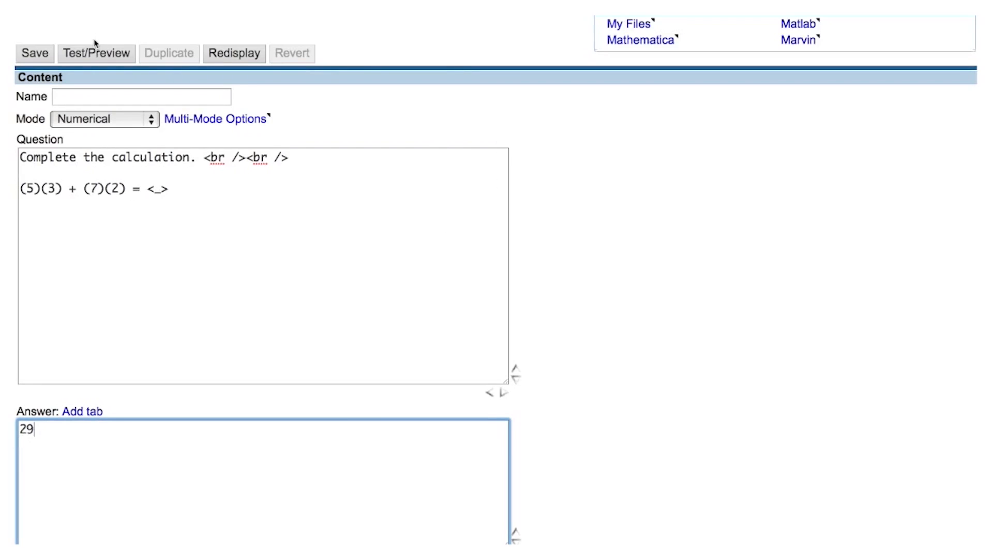
left_click(96, 54)
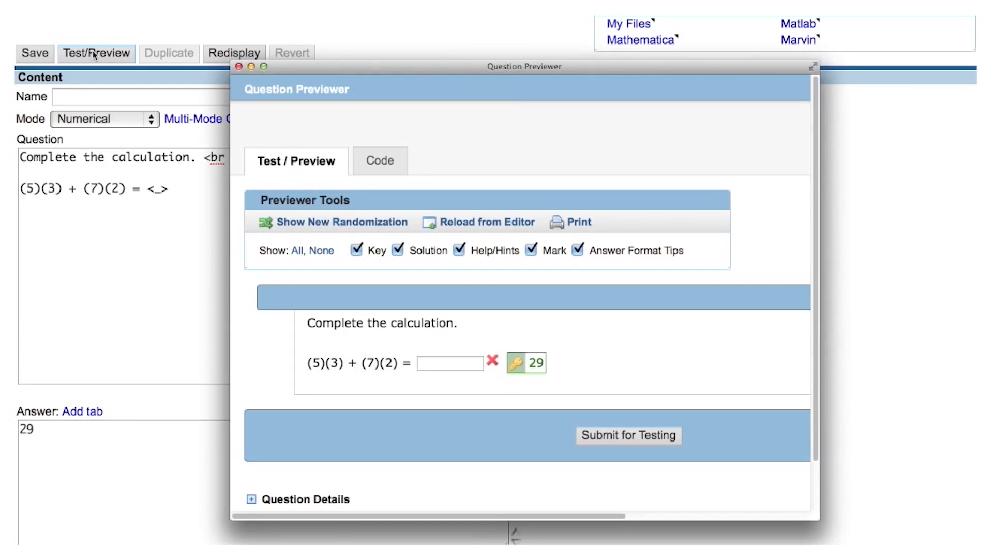
- Submit 29 as a test response and see it graded correct against the key
left_click_drag(523, 66, 600, 35)
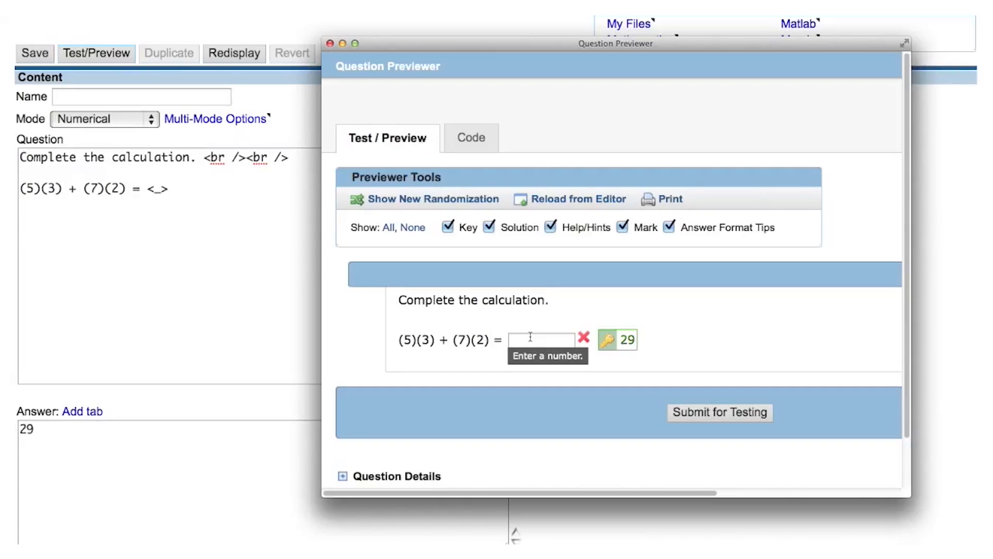
mouse_move(529, 376)
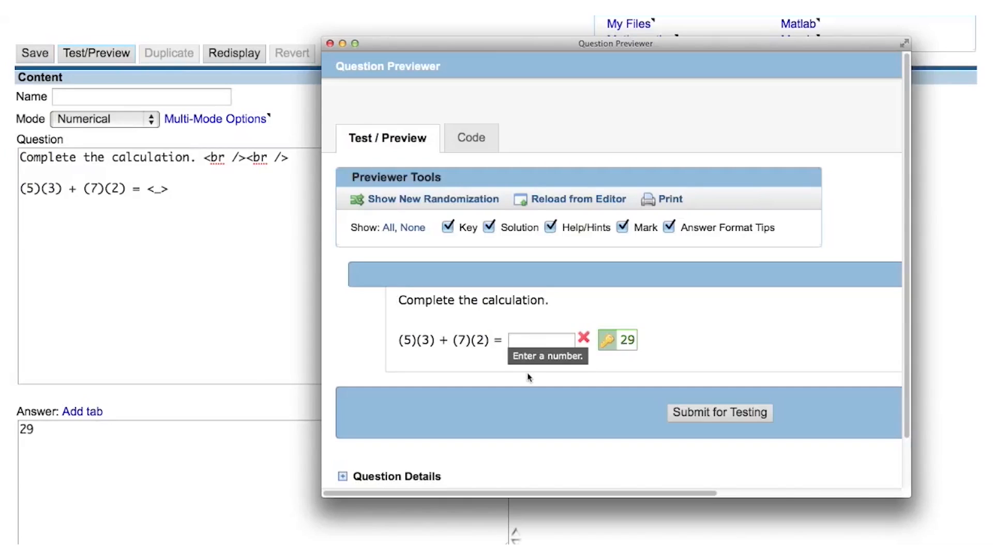
type("2")
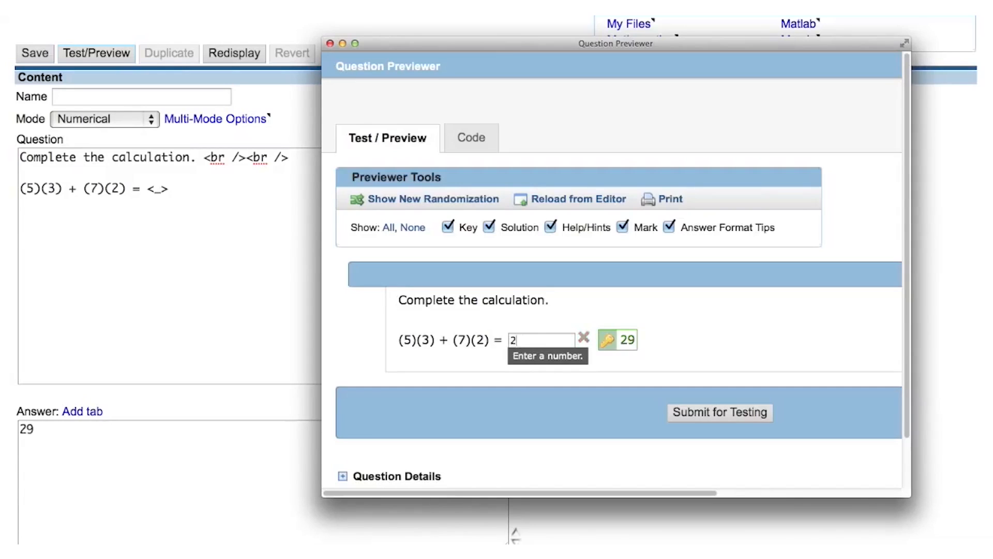
type("9")
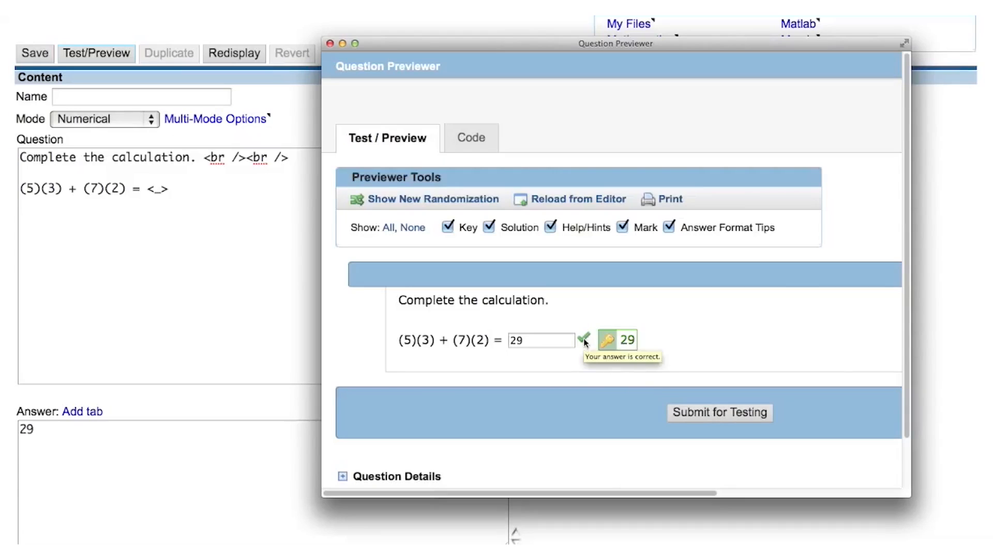
mouse_move(583, 344)
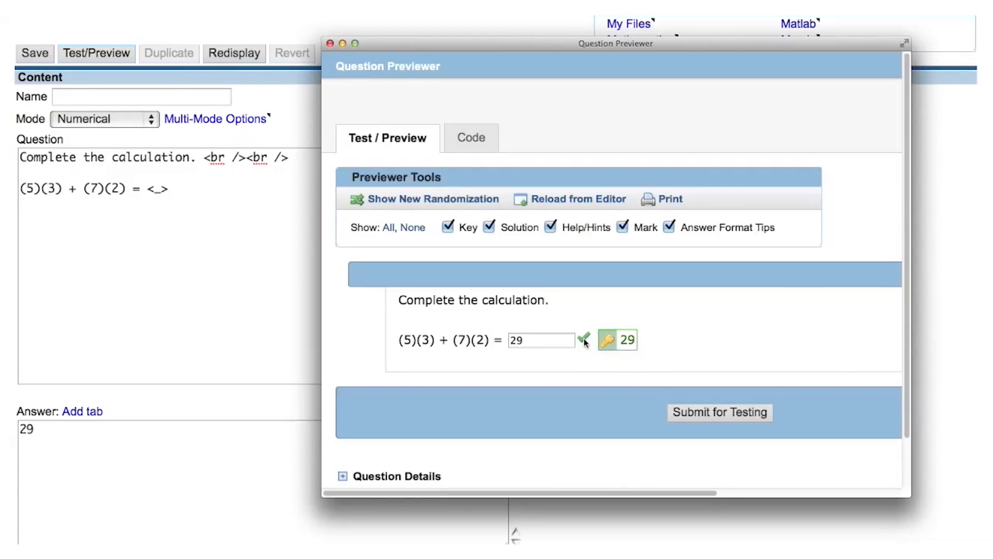
- Close the previewer and extend the answer key to '29 {tab} 1' for a tolerance of 1
left_click(338, 45)
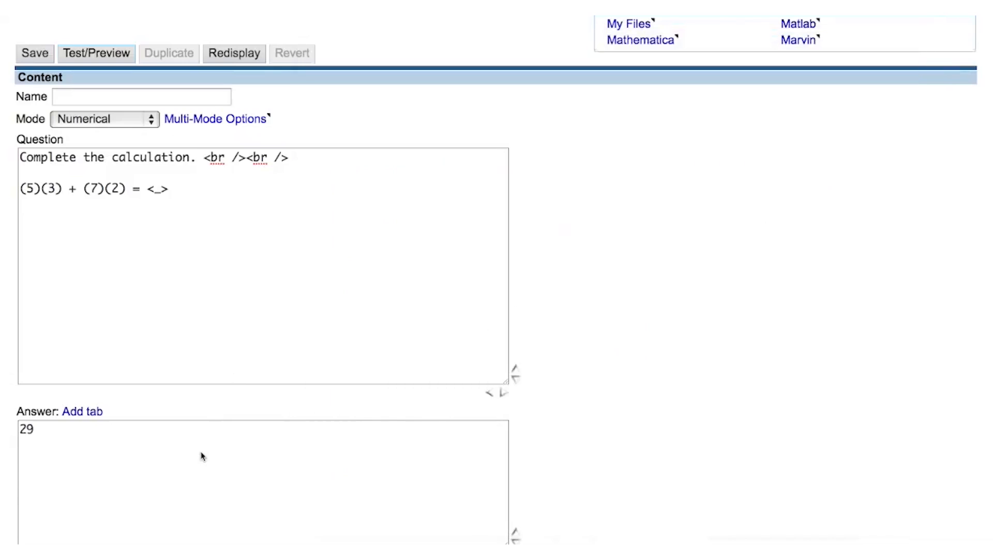
left_click(203, 458)
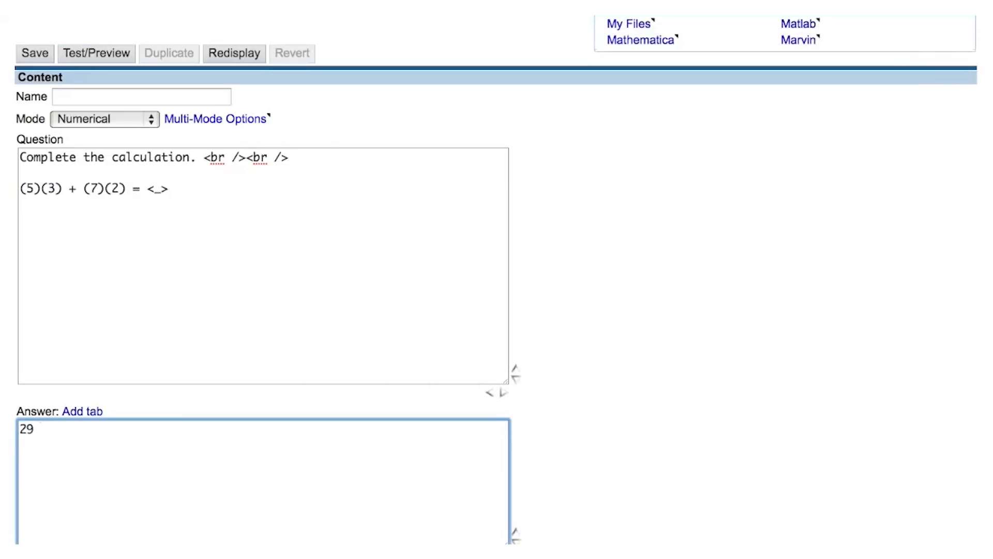
type("{tab")
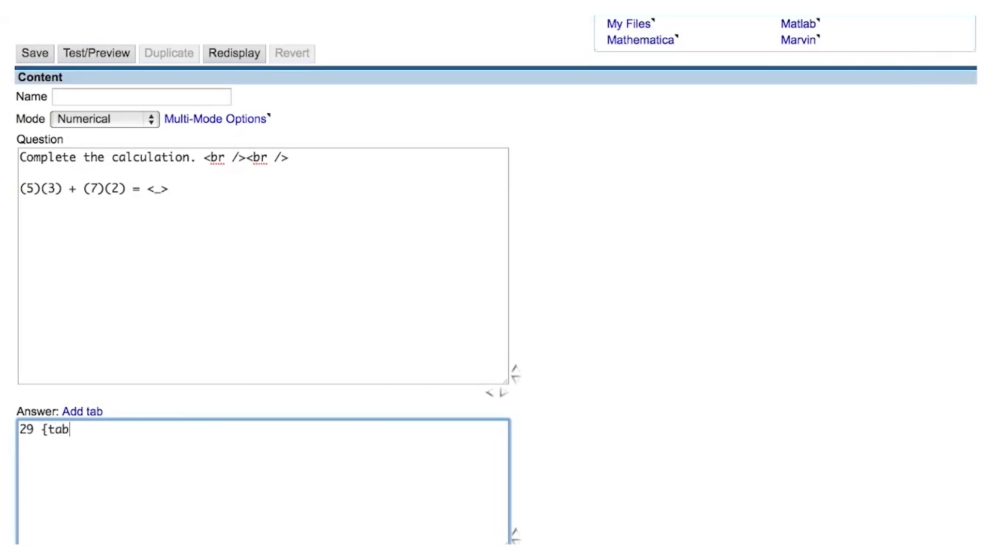
type("}")
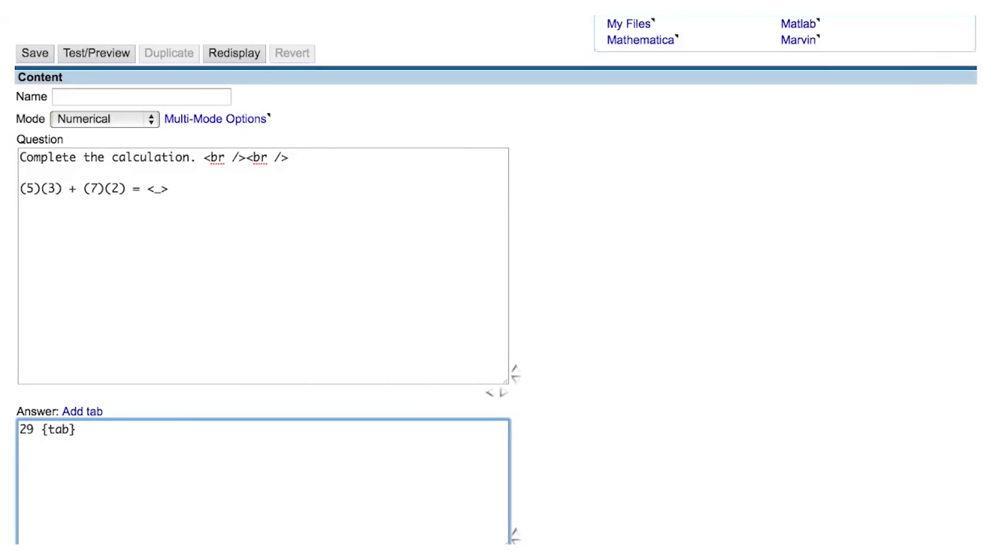
left_click(80, 432)
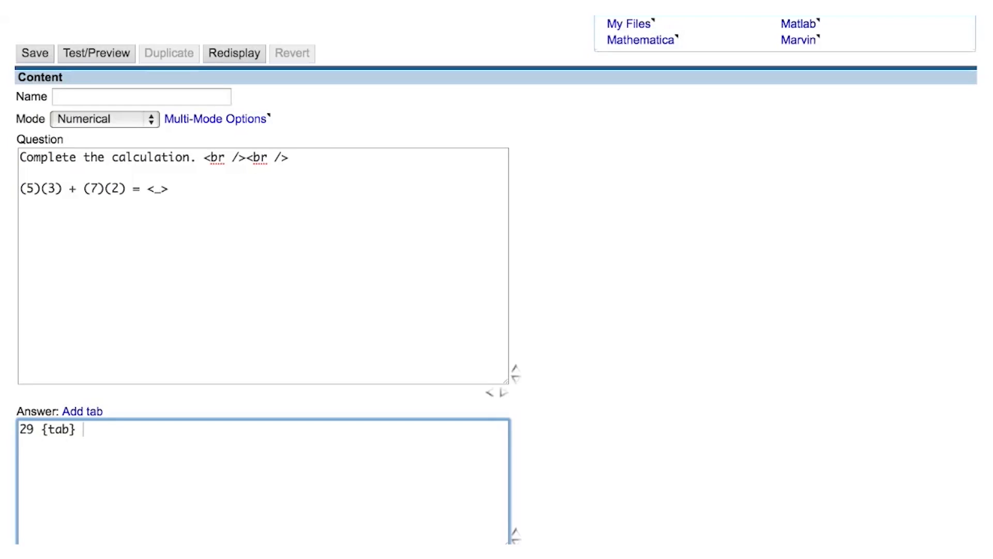
type("1")
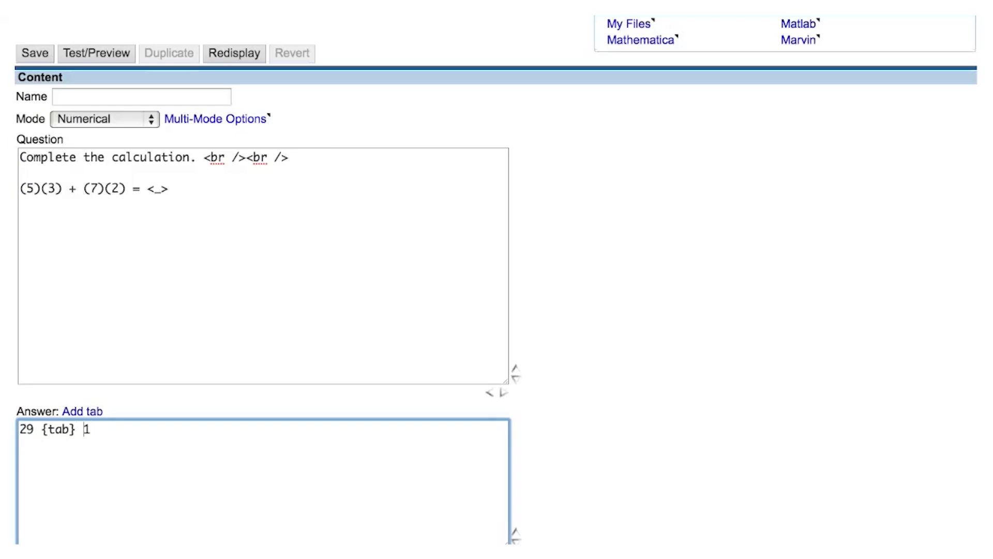
double_click(54, 430)
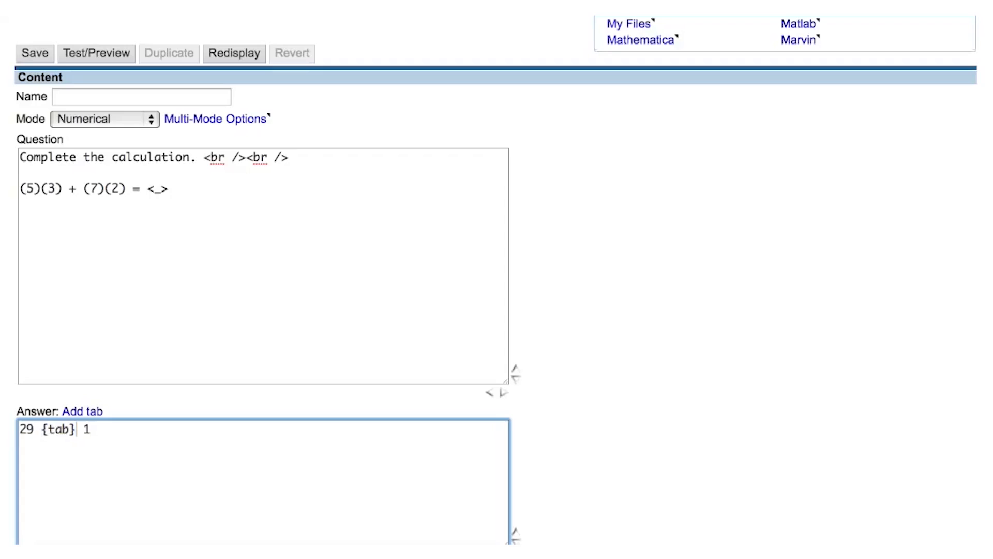
double_click(87, 429)
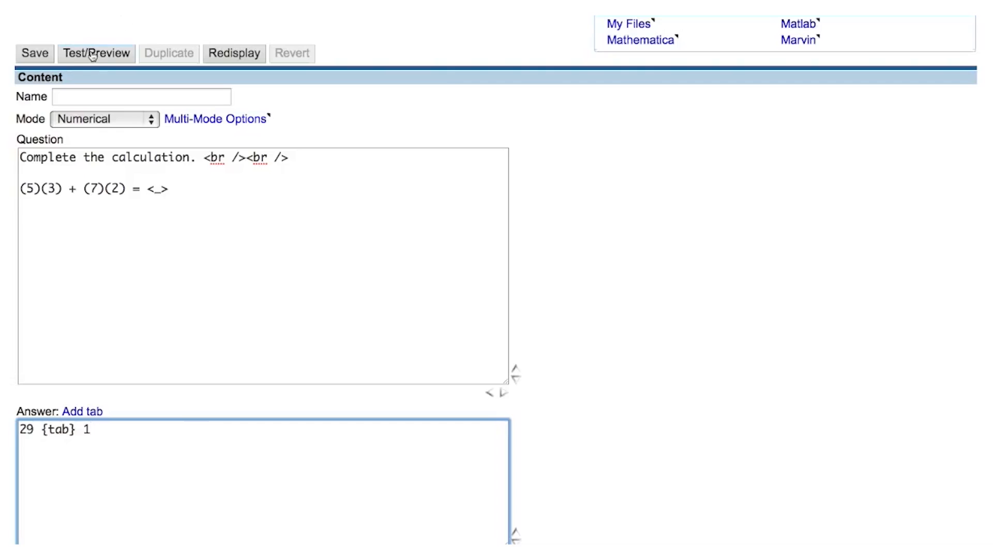
- Preview again and submit 29.5, which is accepted under the tolerance of 1
left_click(97, 54)
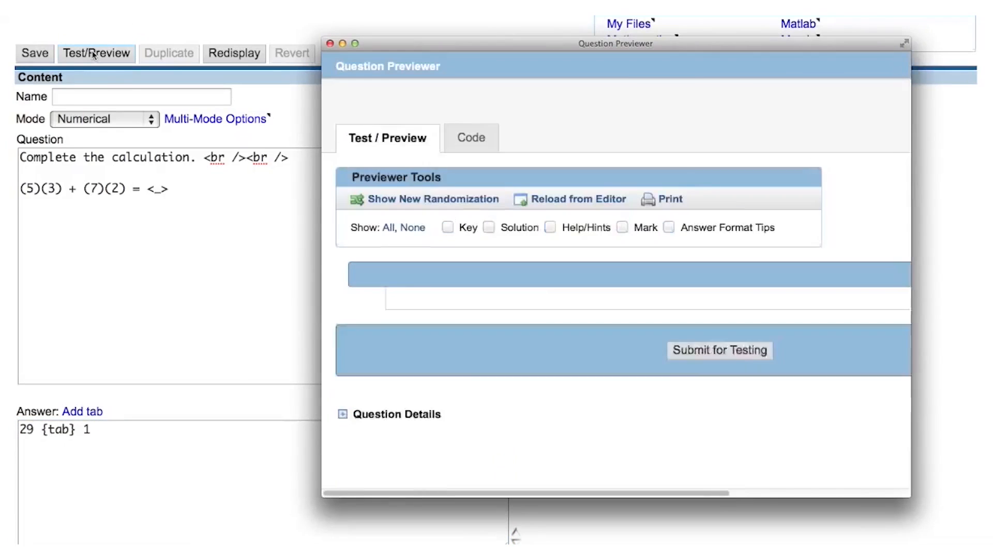
left_click(390, 227)
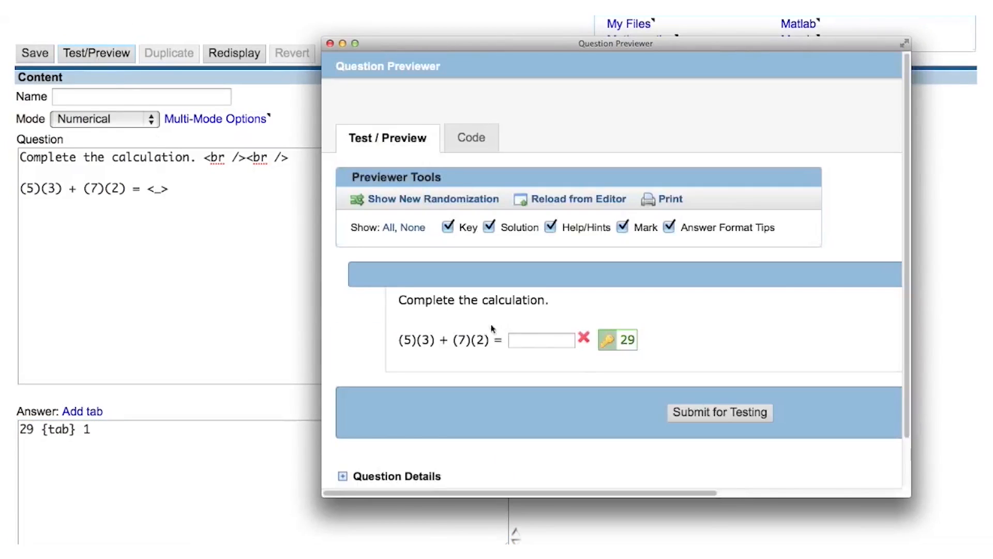
left_click(541, 340)
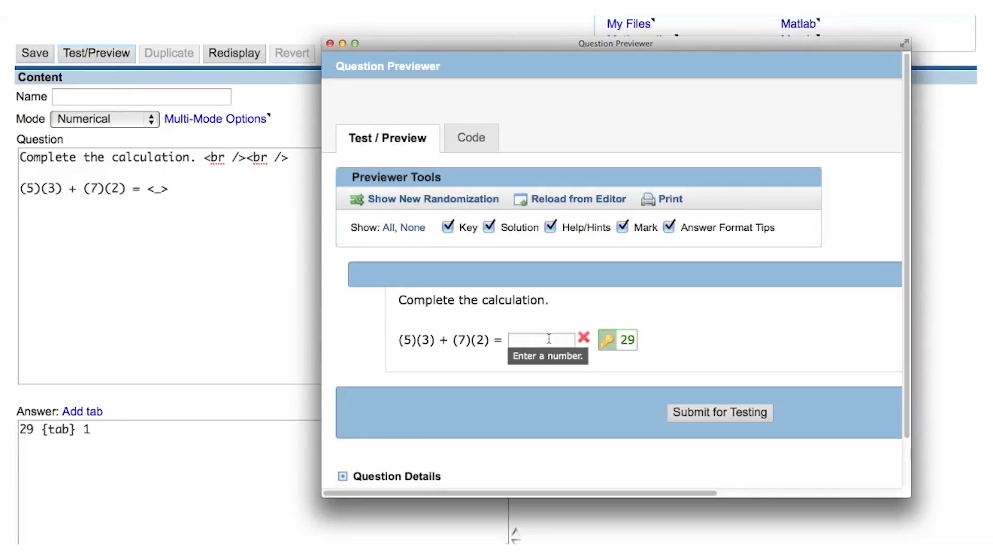
type("29.")
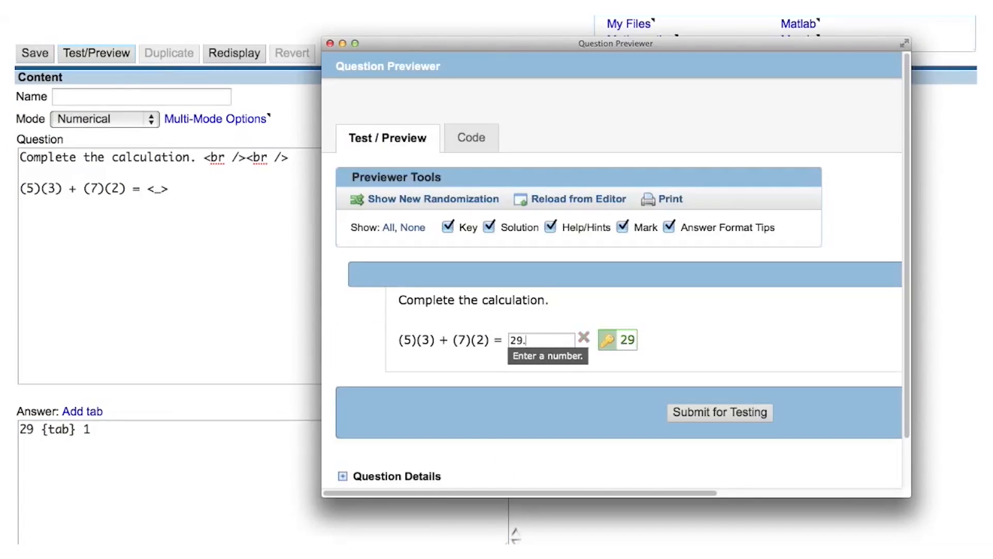
type("5")
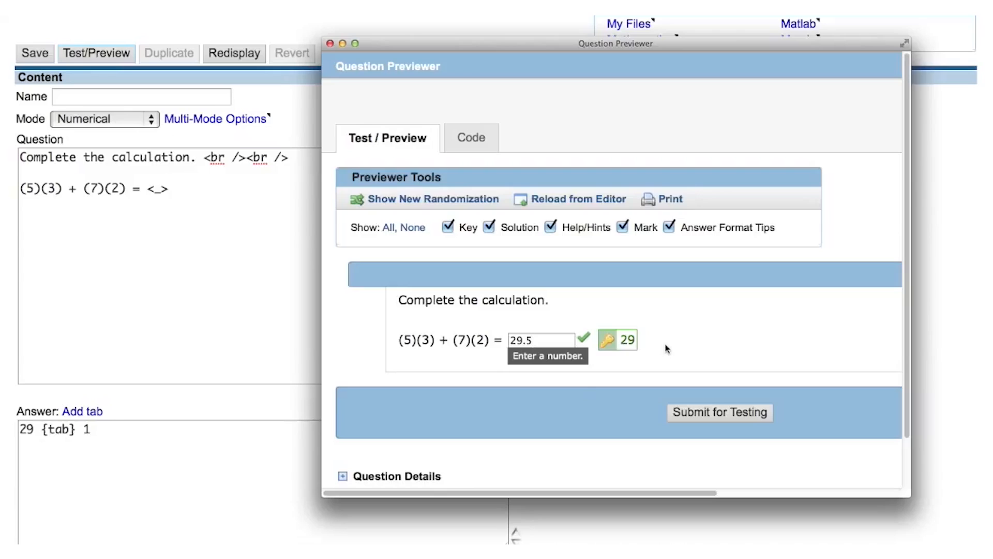
- Replace the tolerance 1 with 0 and preview the exact-number question
left_click(335, 44)
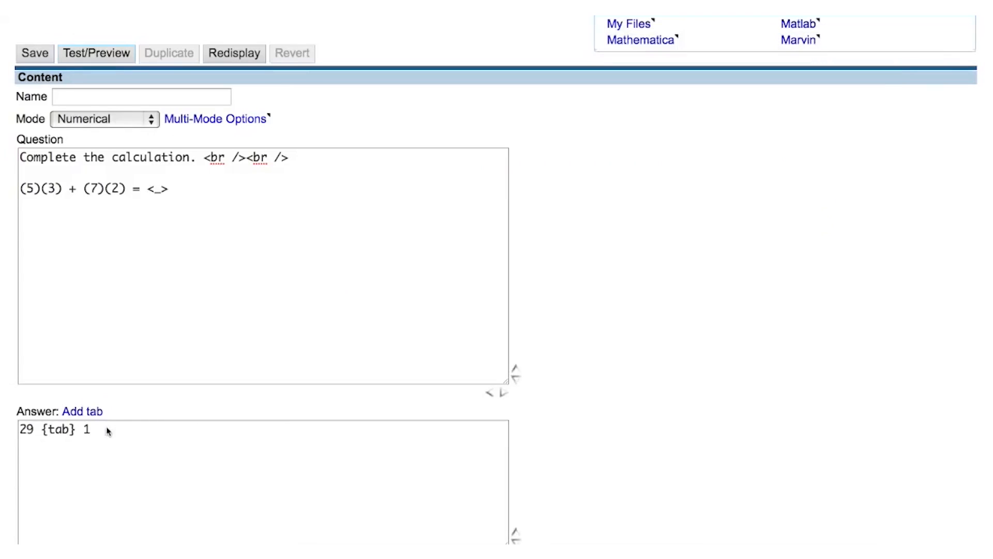
key("Backspace")
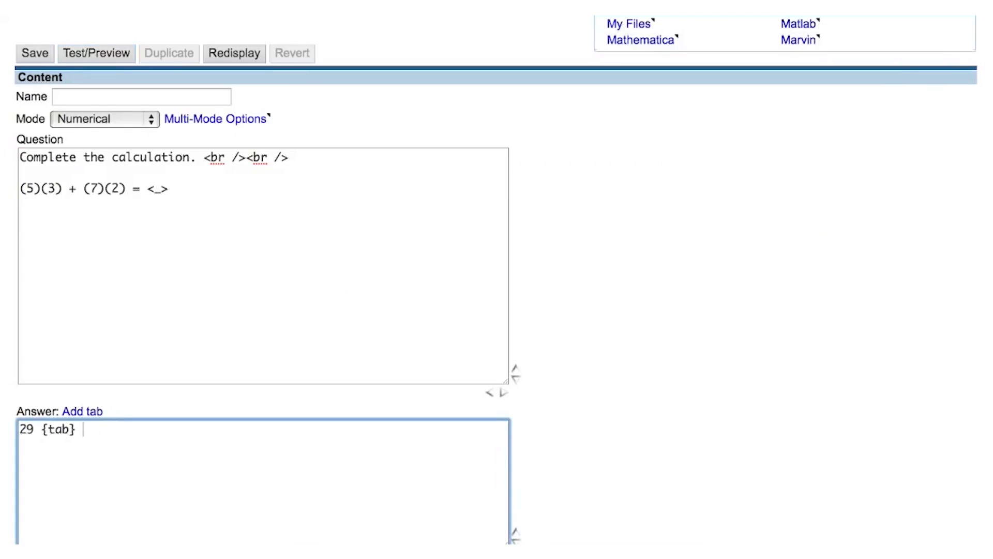
type("0")
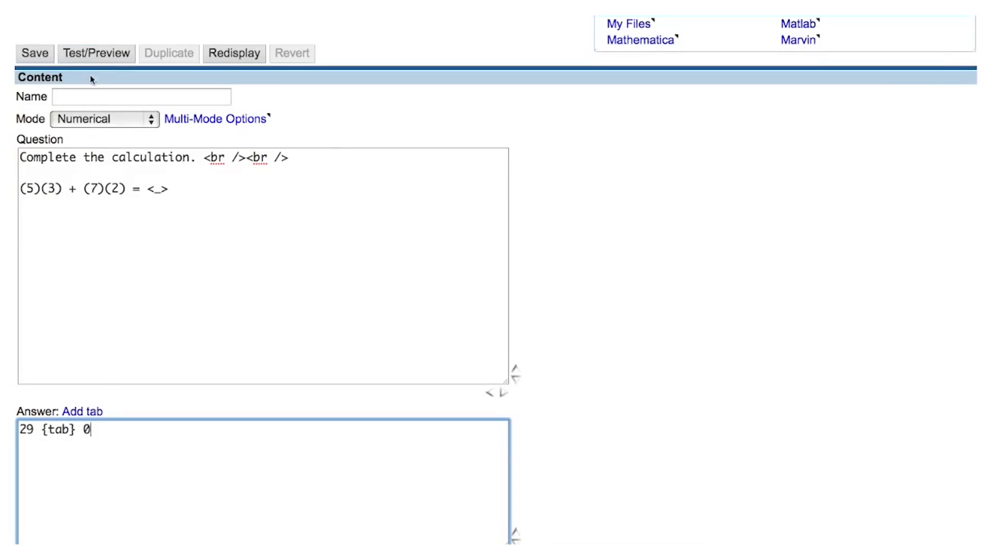
left_click(96, 54)
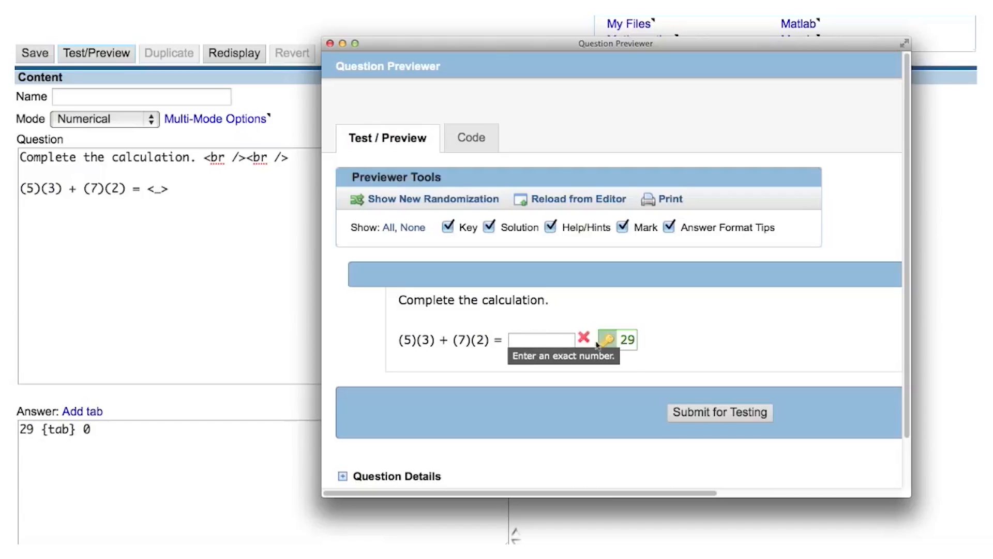
mouse_move(661, 351)
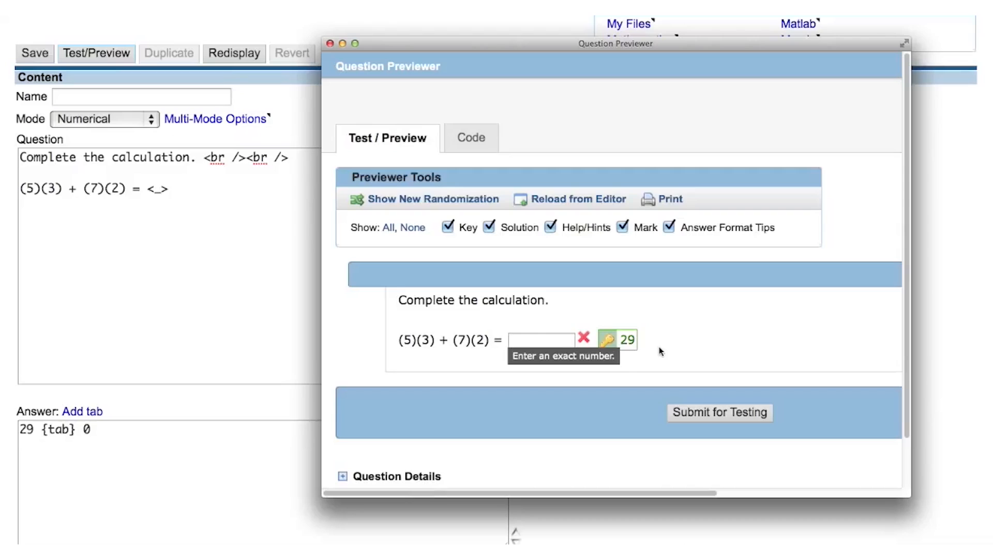
- Submit 29.0001 for testing against the key 29 with tolerance 0
type("29.0001")
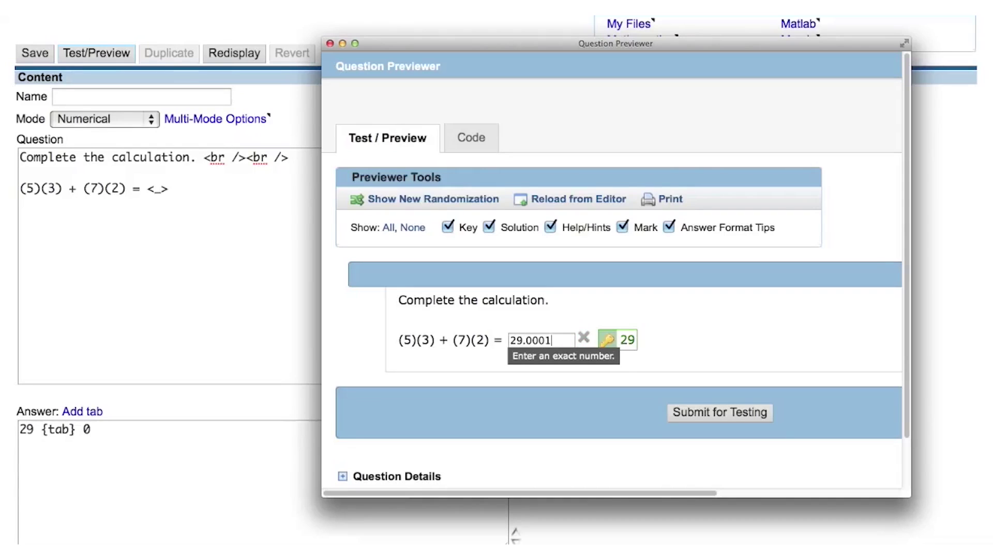
left_click(720, 412)
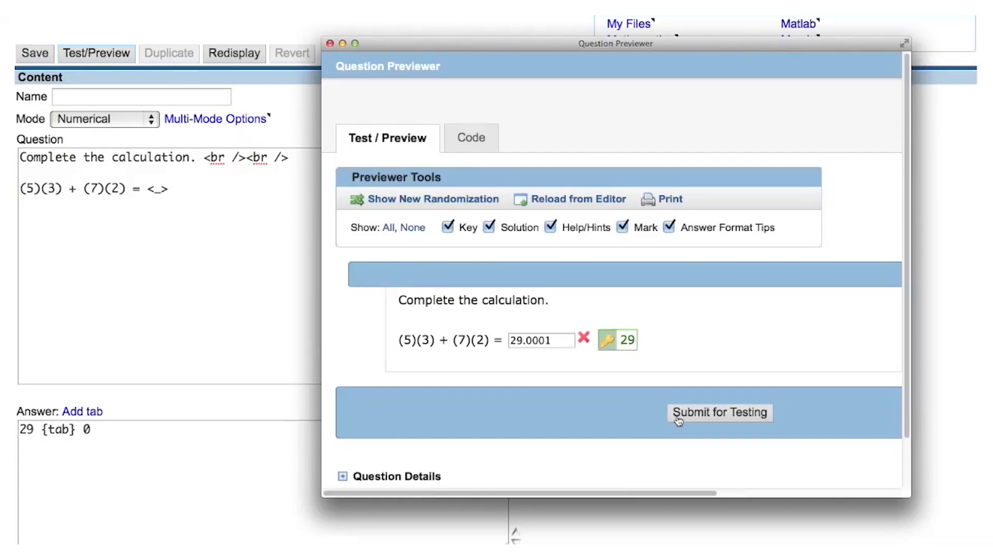
mouse_move(592, 342)
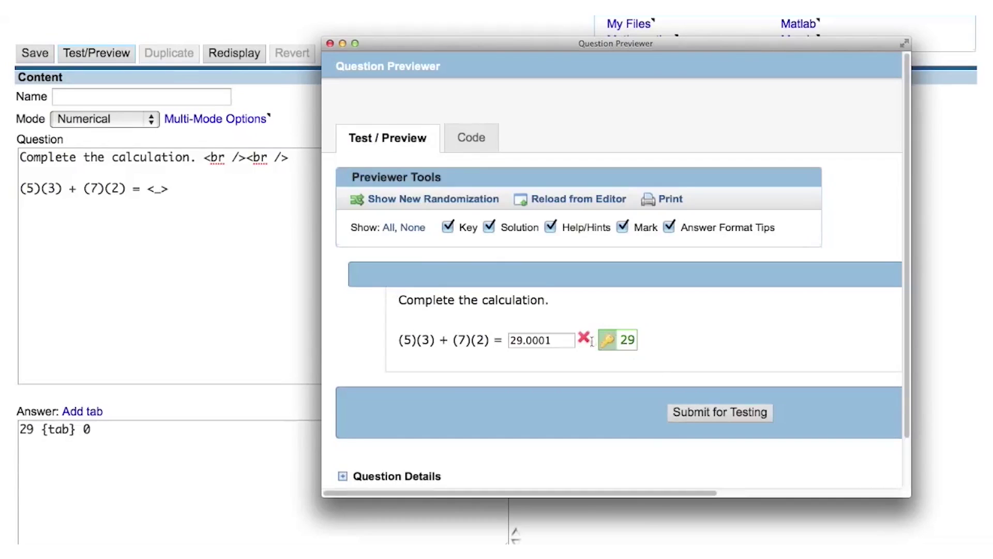